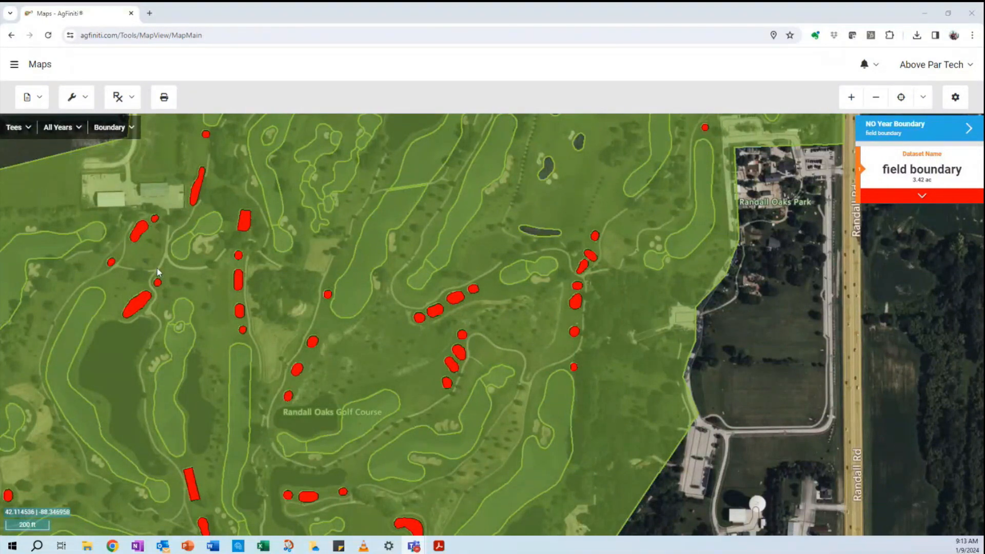
pyautogui.moveTo(205, 274)
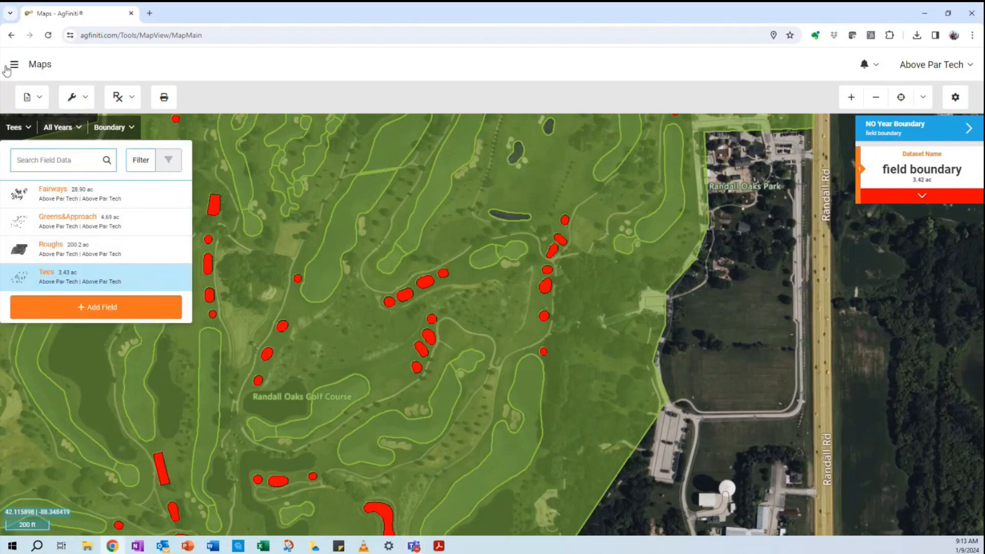
# Leave the Tees map for the Manage Data page through the main menu
pyautogui.click(14, 64)
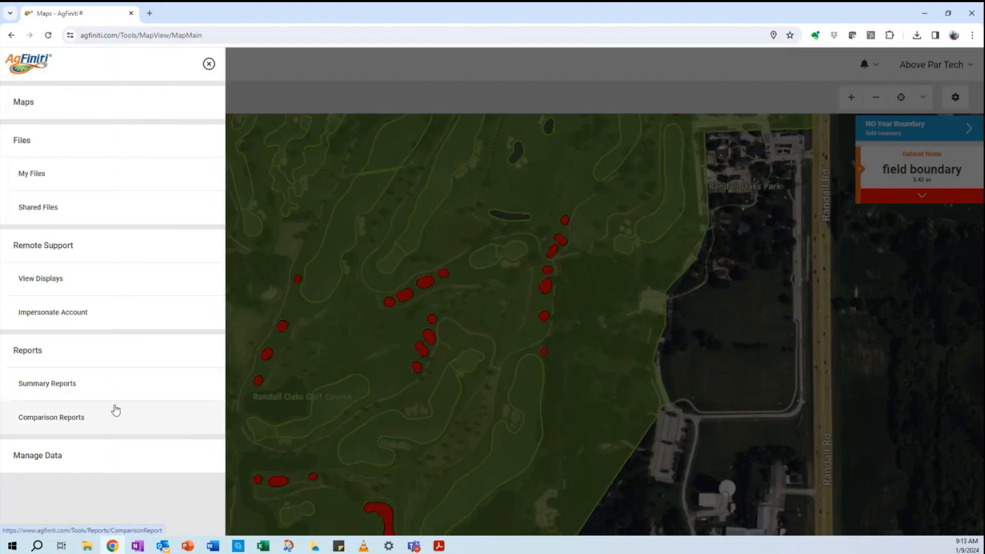
pyautogui.click(36, 456)
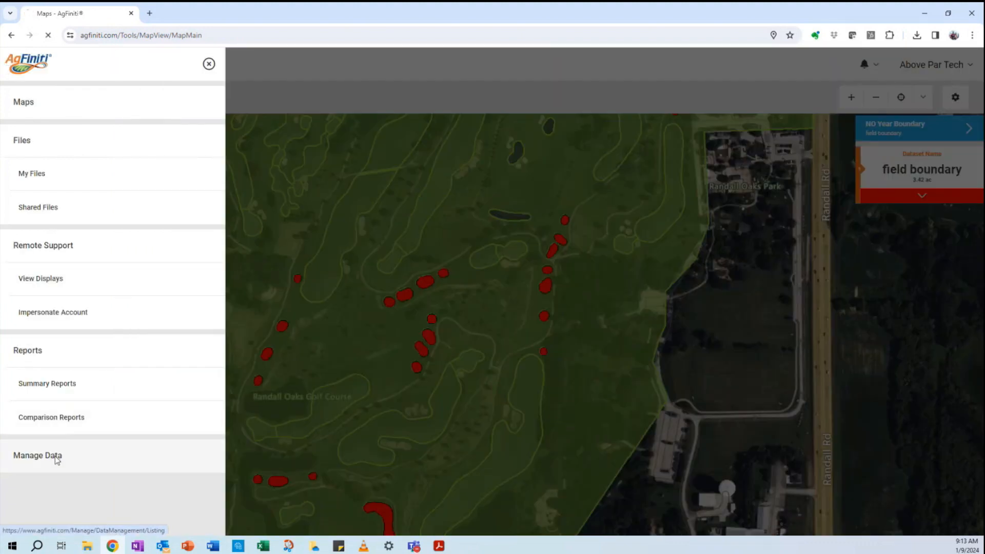
# Check the Fairways boundary record, open Edit, then view and dismiss the Select a Field panel
pyautogui.click(37, 456)
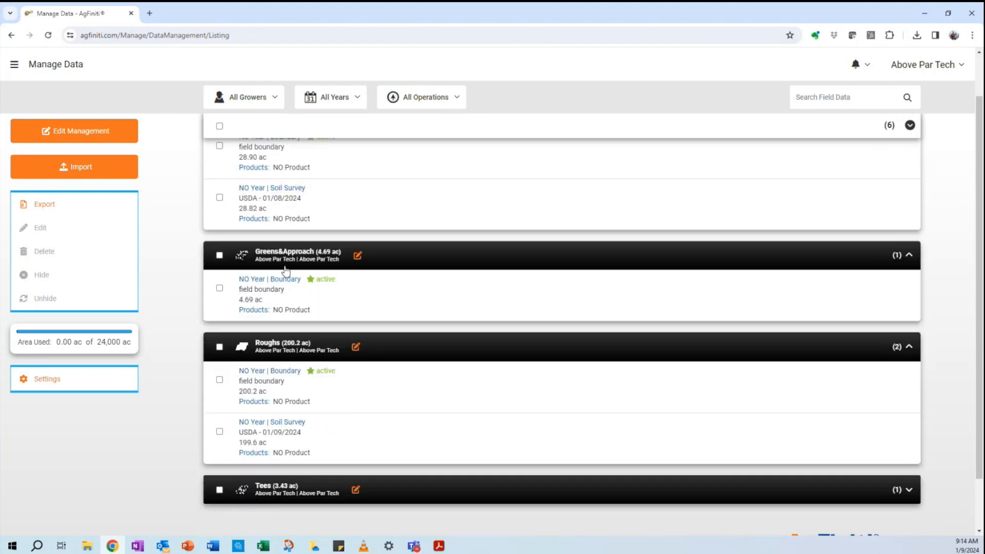
pyautogui.scroll(-3)
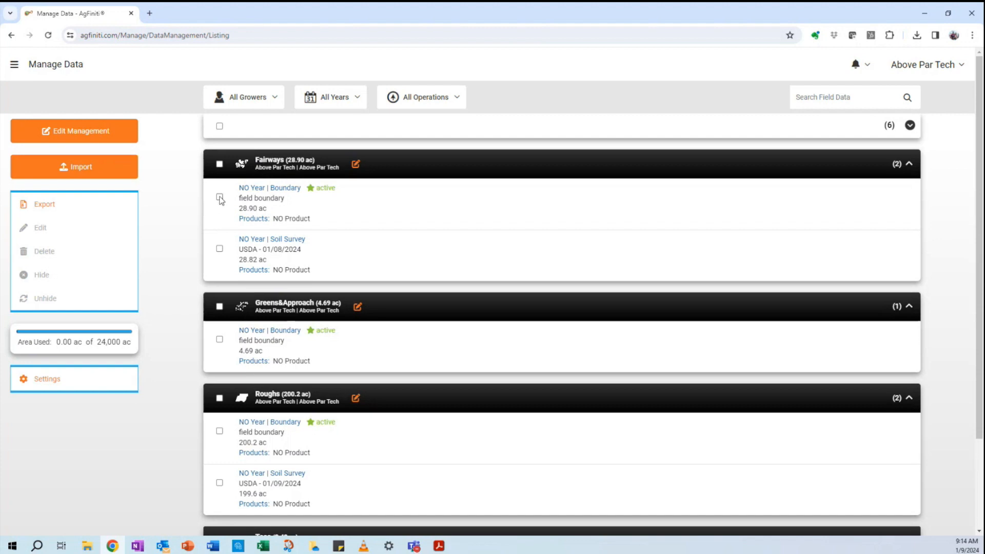
pyautogui.click(219, 196)
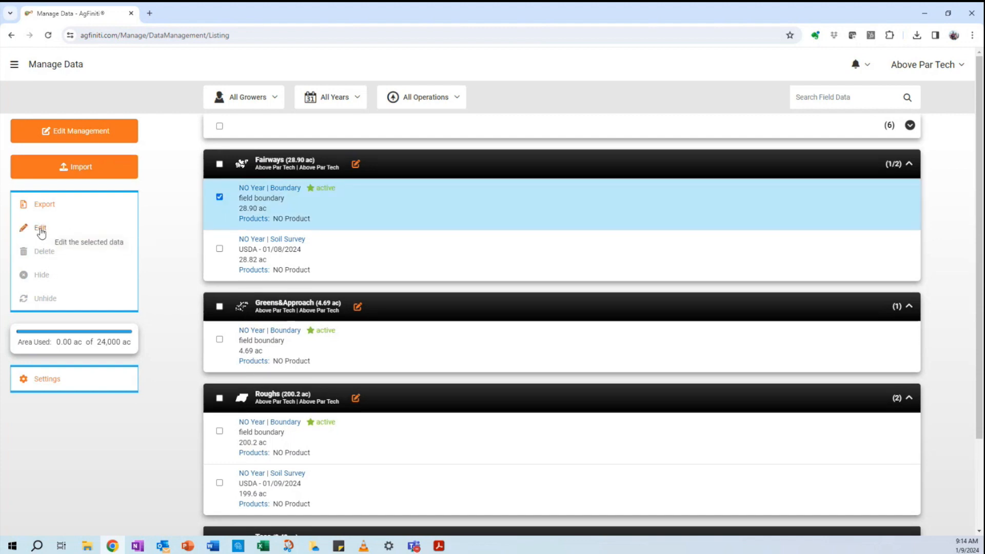
pyautogui.click(40, 228)
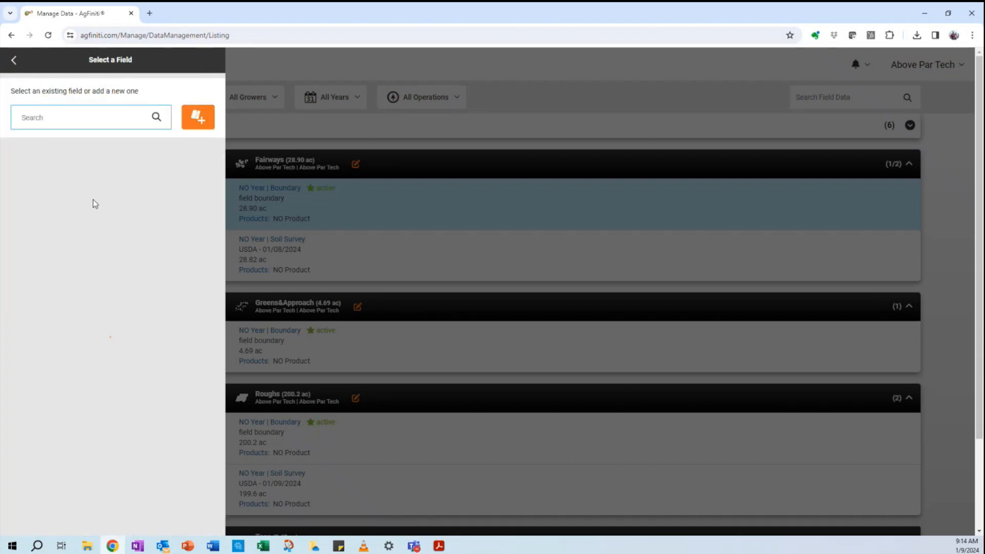
pyautogui.click(197, 117)
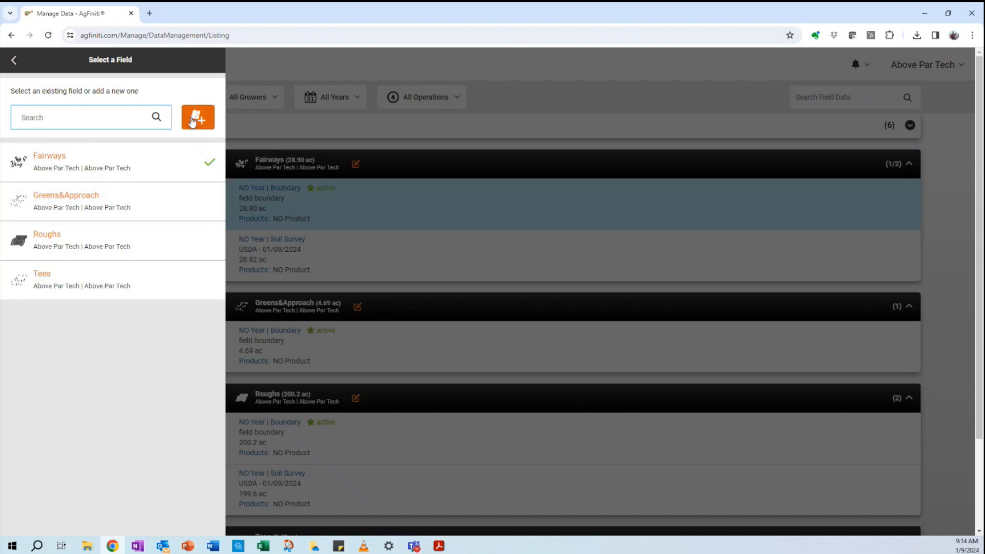
pyautogui.click(198, 117)
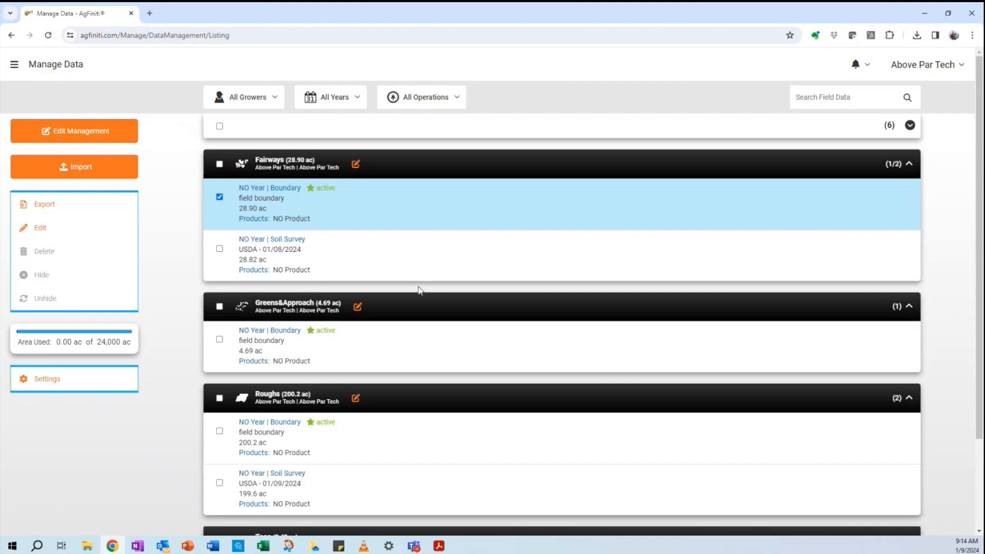
pyautogui.moveTo(344, 322)
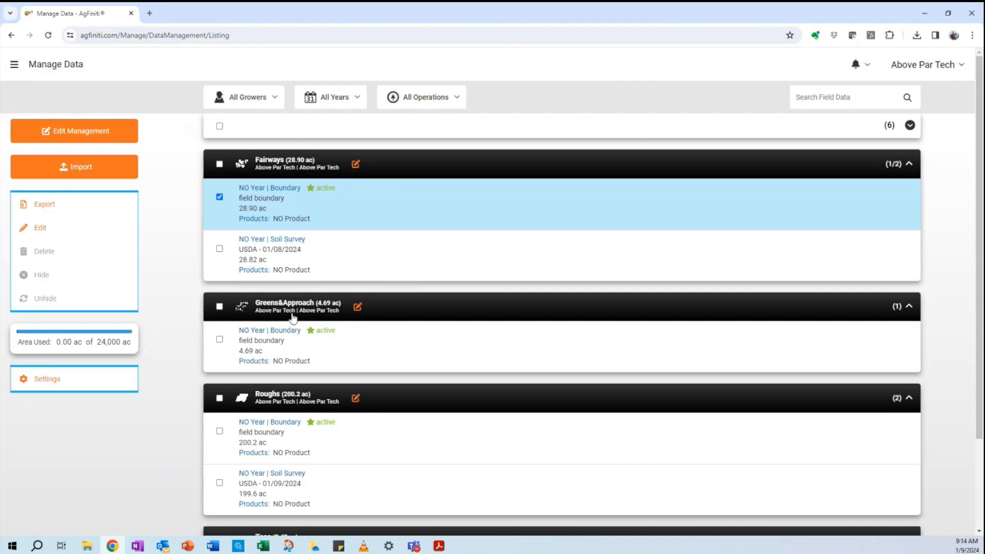
# Return to the Maps page and open Boundary Manager from the wrench tools dropdown
pyautogui.click(14, 64)
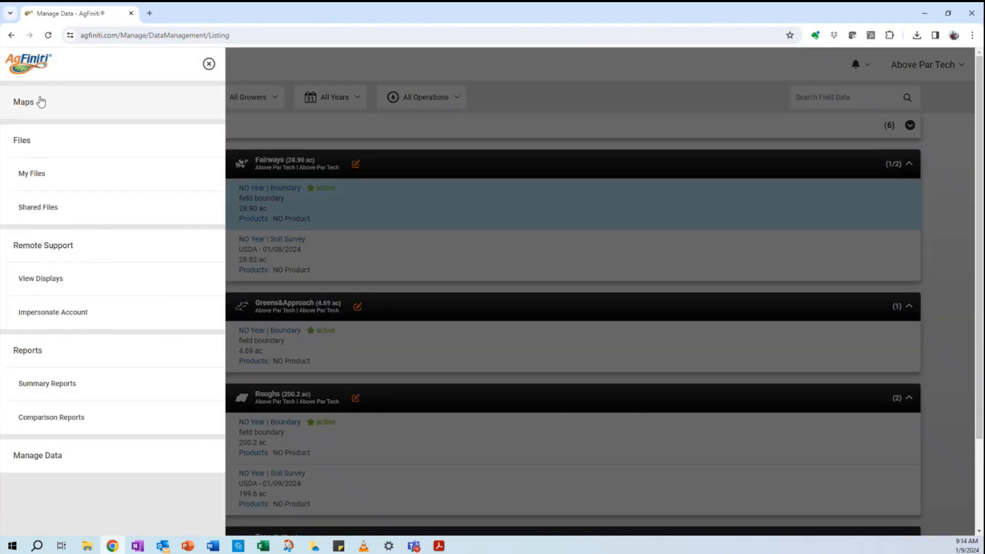
pyautogui.click(23, 101)
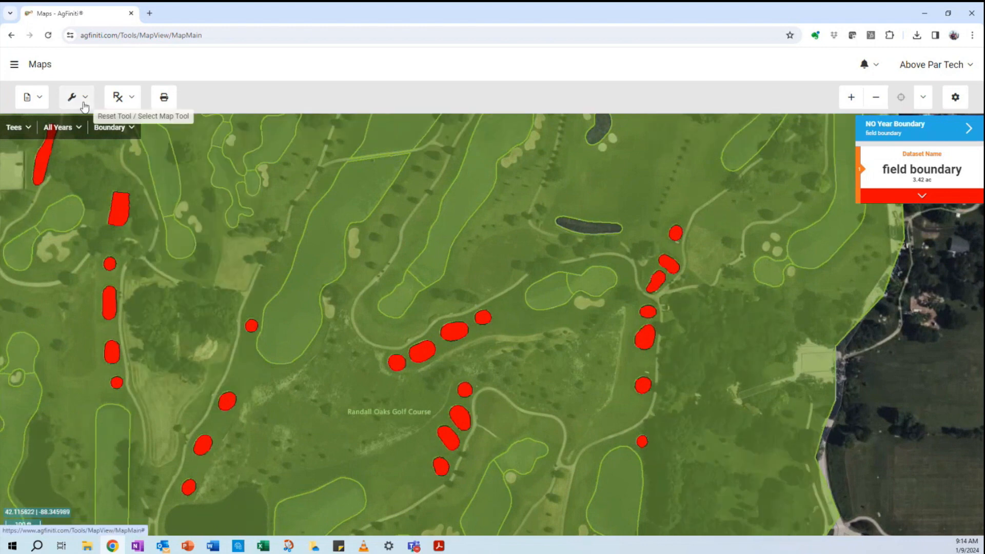
pyautogui.click(76, 97)
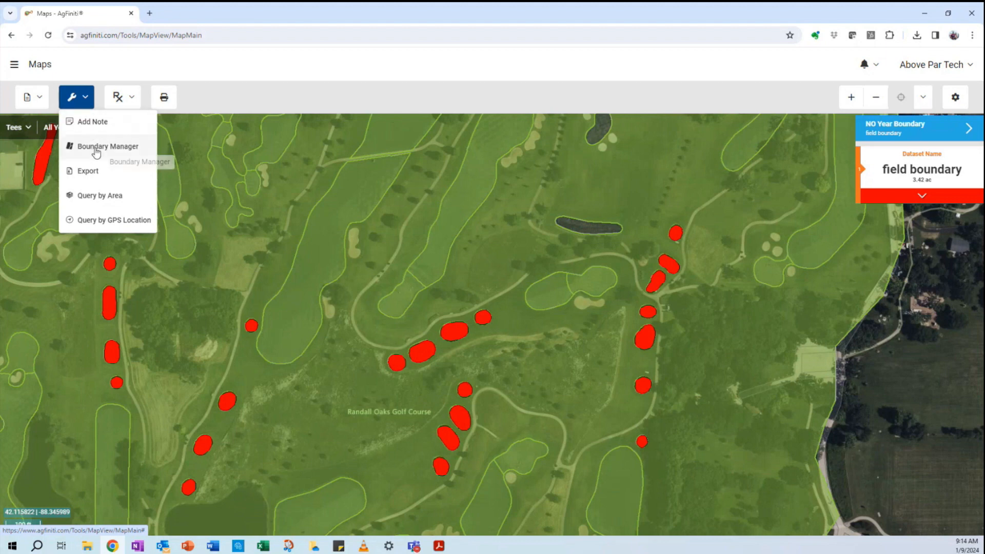
pyautogui.click(107, 145)
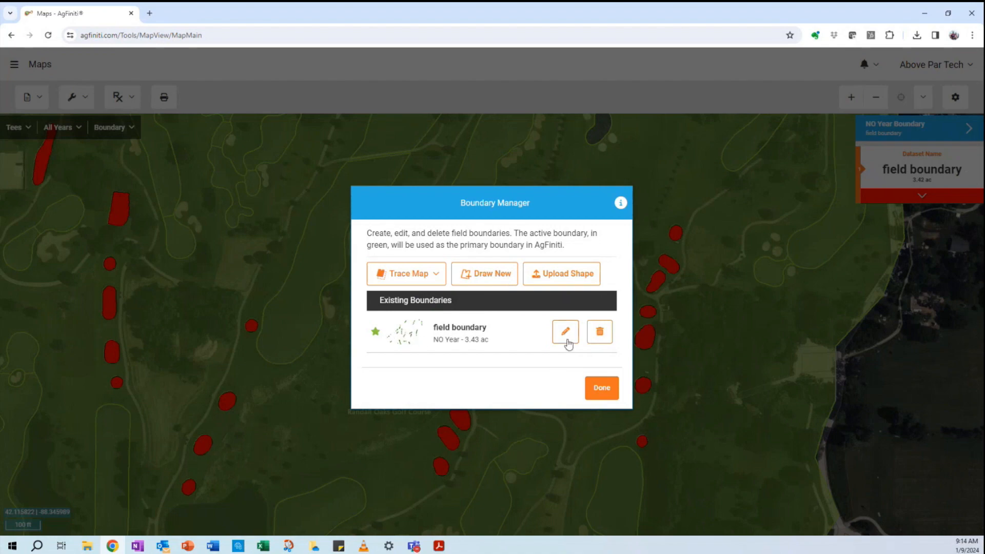
# Start editing the Tees field boundary and zoom out on the map
pyautogui.click(564, 332)
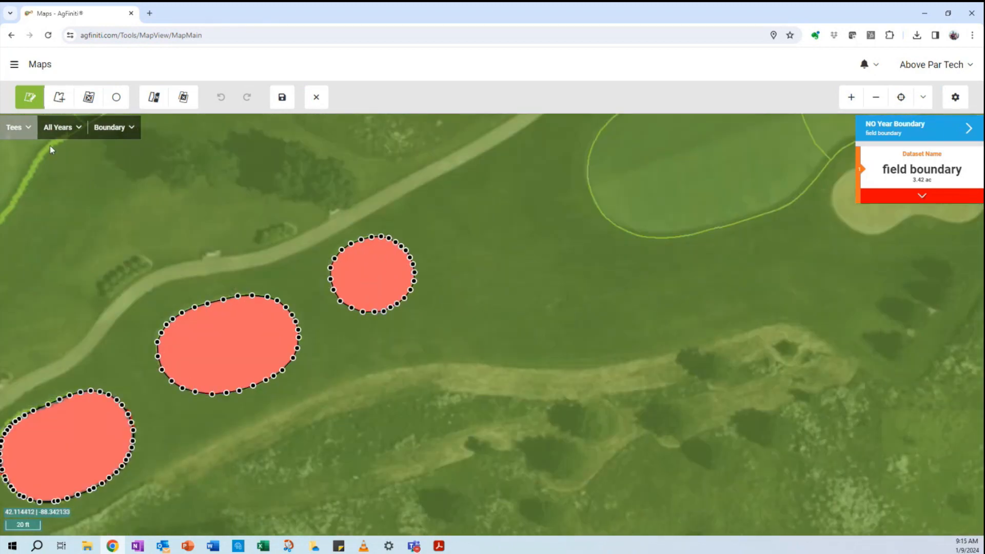
pyautogui.moveTo(59, 97)
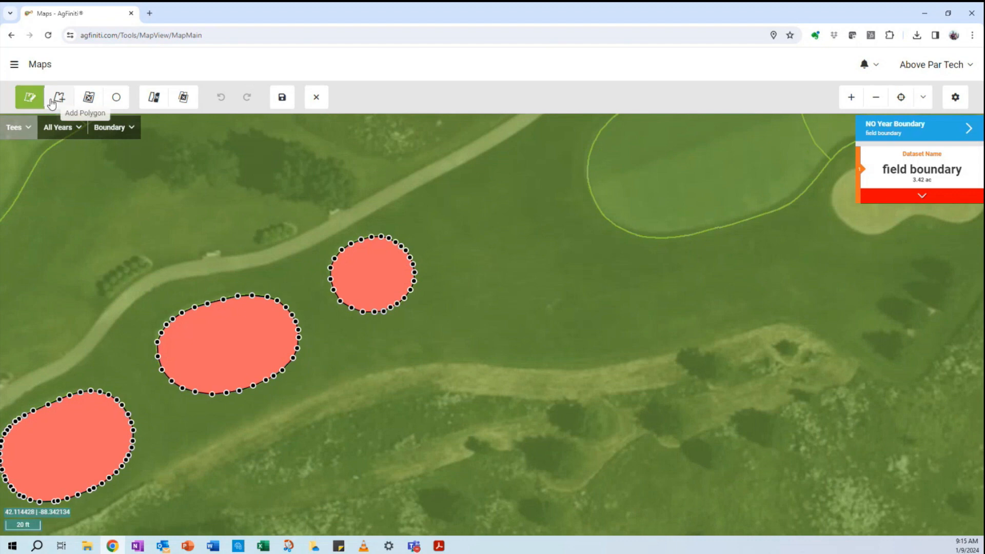
pyautogui.moveTo(88, 98)
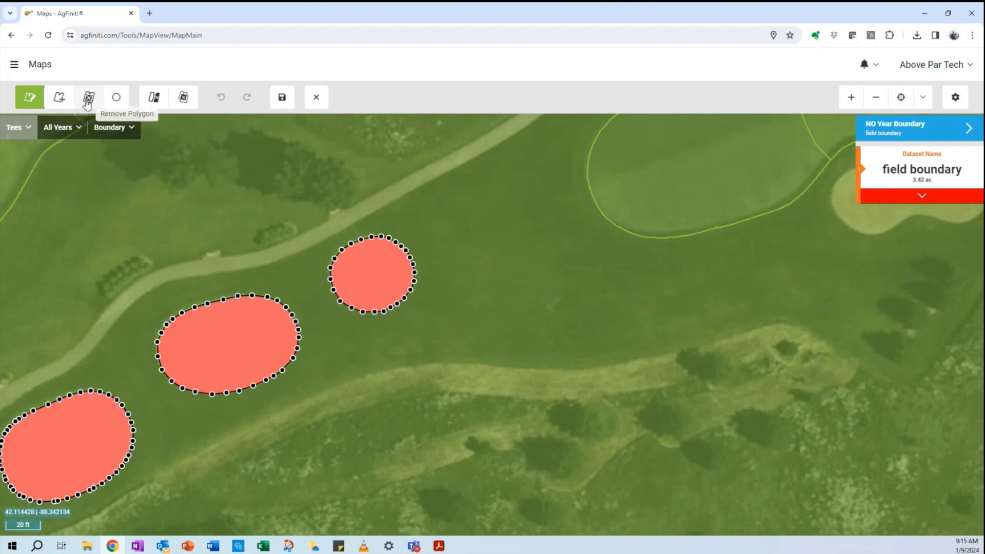
pyautogui.moveTo(154, 98)
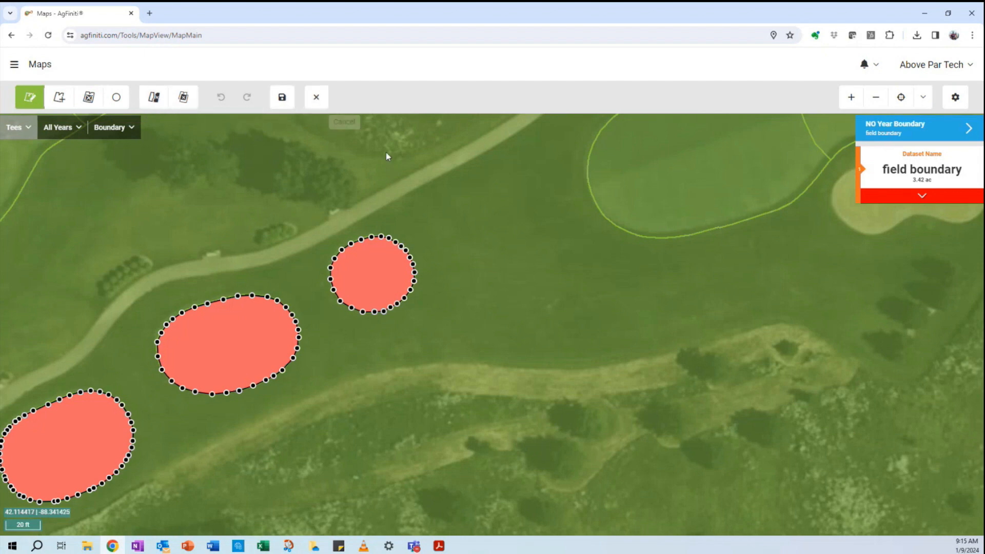
pyautogui.moveTo(475, 244)
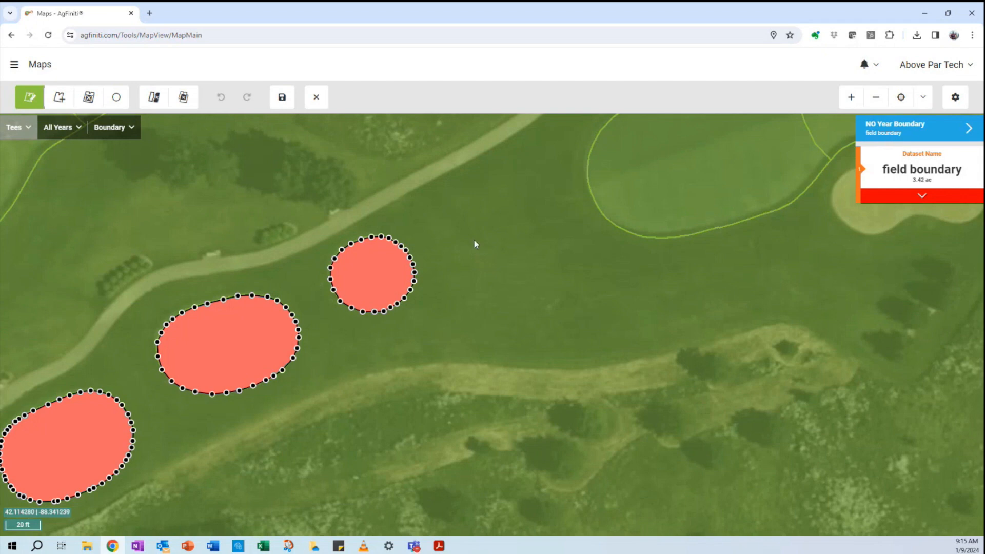
pyautogui.scroll(-3)
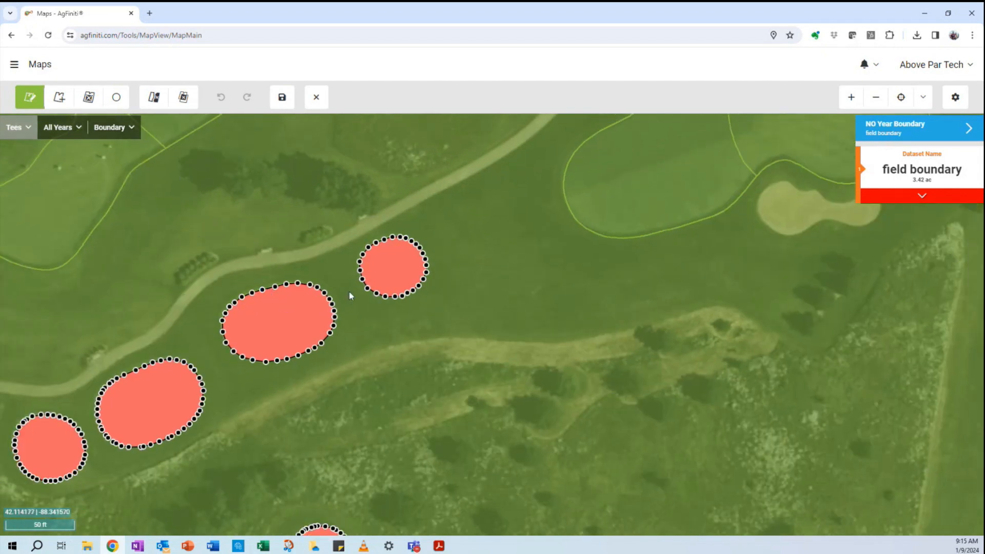
pyautogui.moveTo(154, 97)
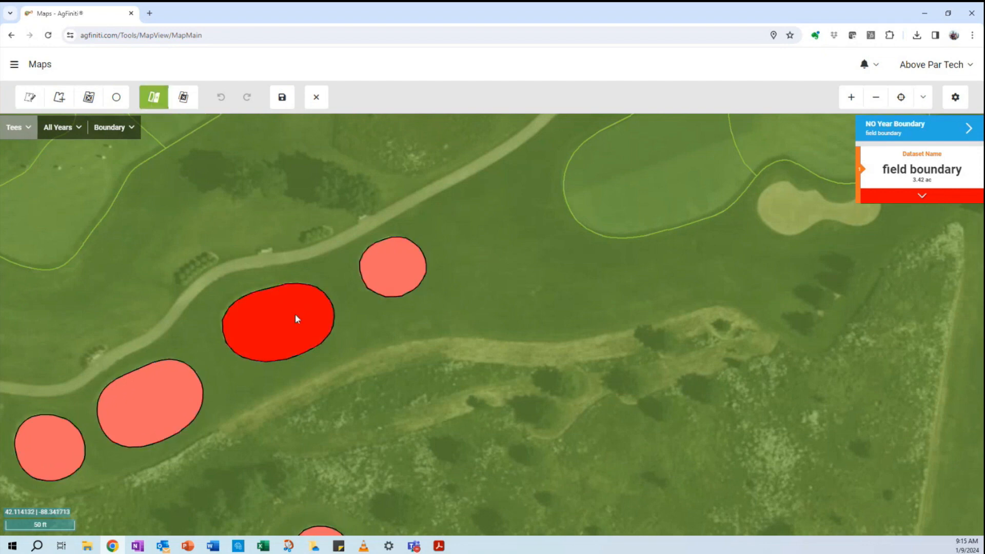
# Add the smaller tee to the selection and switch to the Draw Polygon tool
pyautogui.click(393, 267)
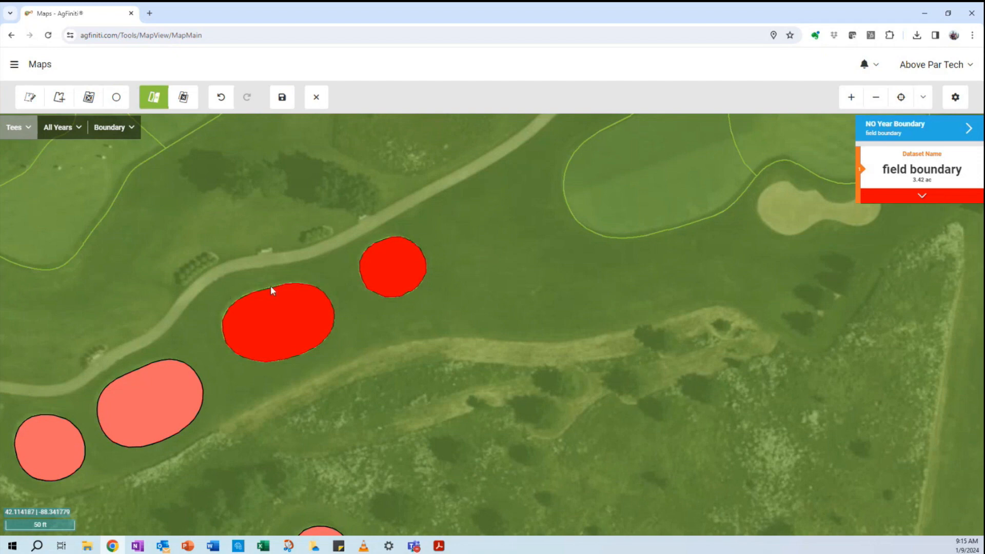
pyautogui.moveTo(333, 261)
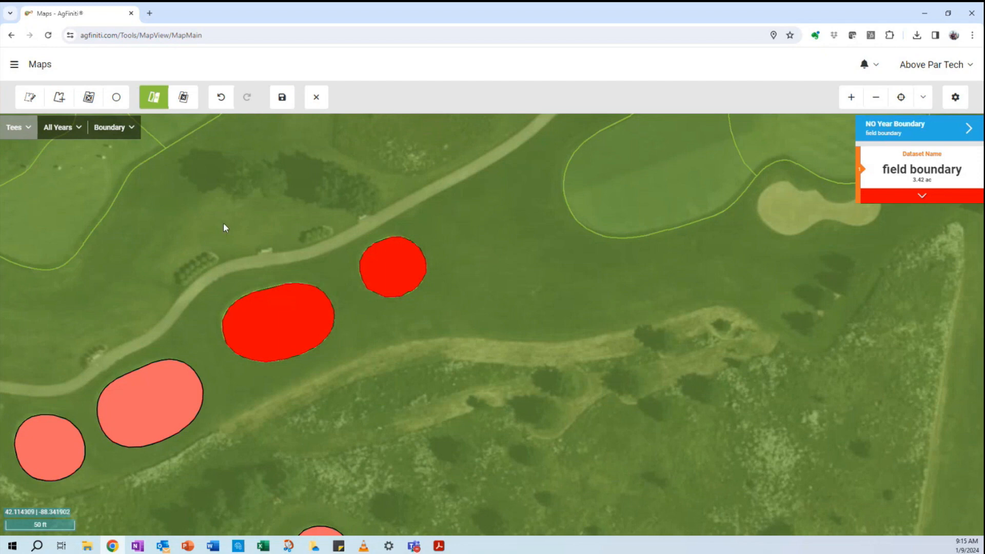
pyautogui.moveTo(89, 97)
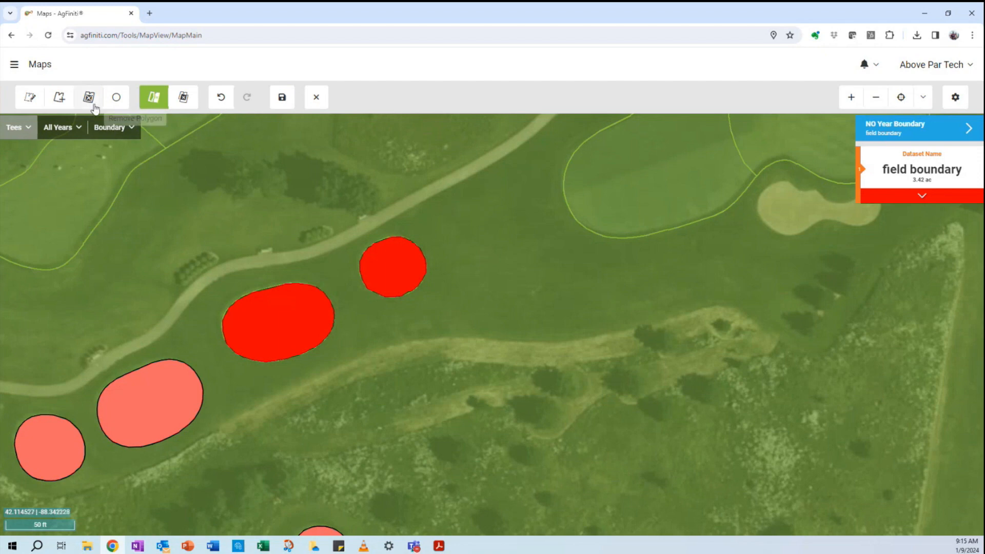
pyautogui.click(58, 97)
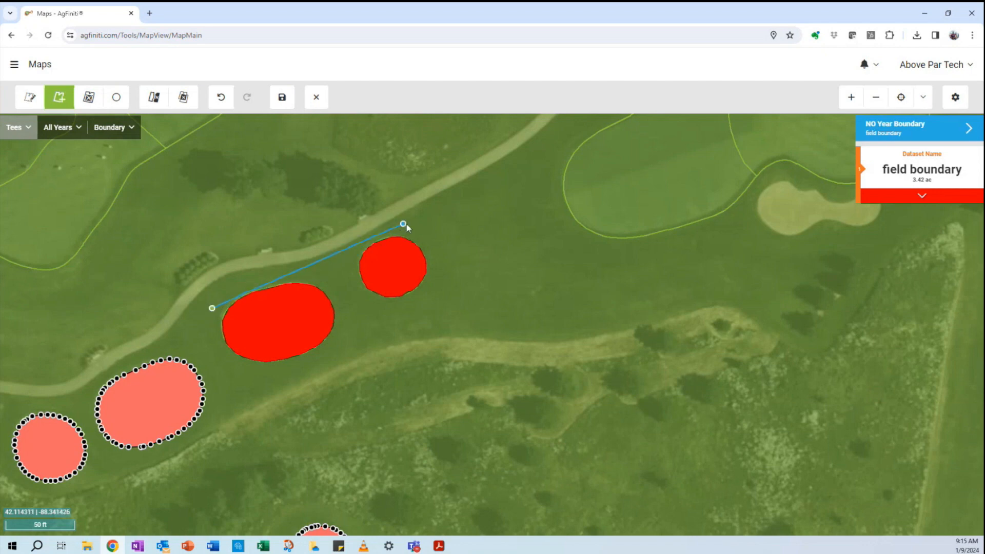
# Outline a four-cornered rectangle around both red tees and adjust one corner
pyautogui.click(443, 289)
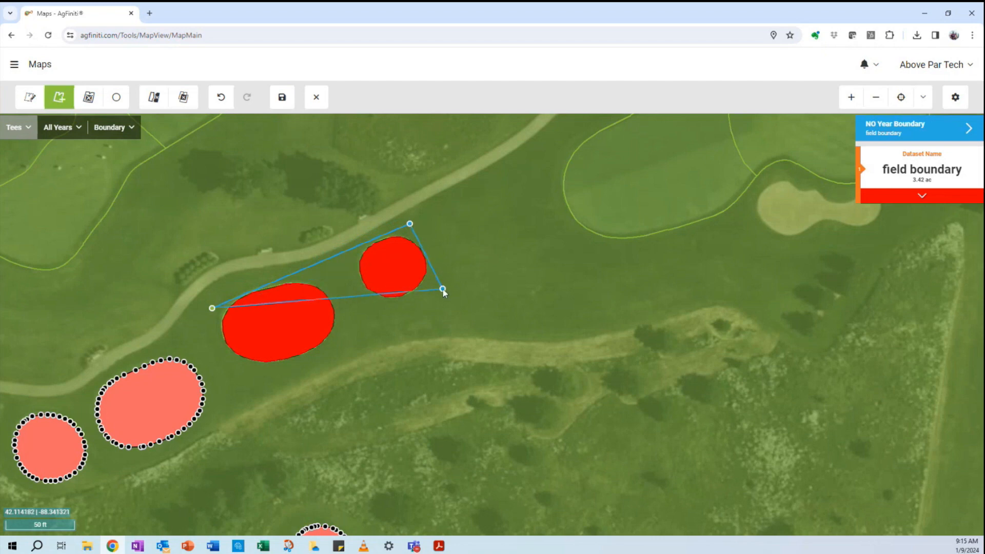
pyautogui.moveTo(443, 291); pyautogui.dragTo(245, 381)
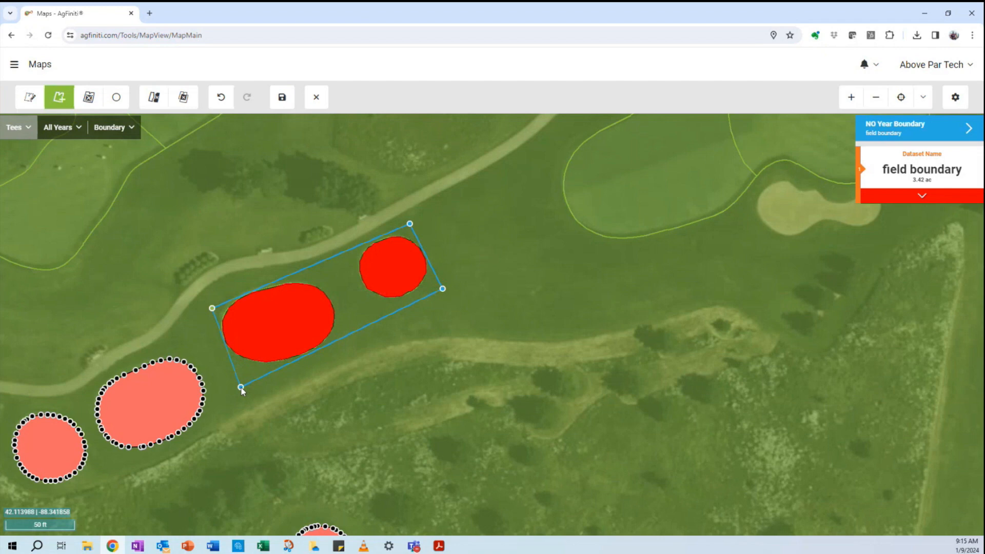
pyautogui.moveTo(242, 387); pyautogui.dragTo(236, 389)
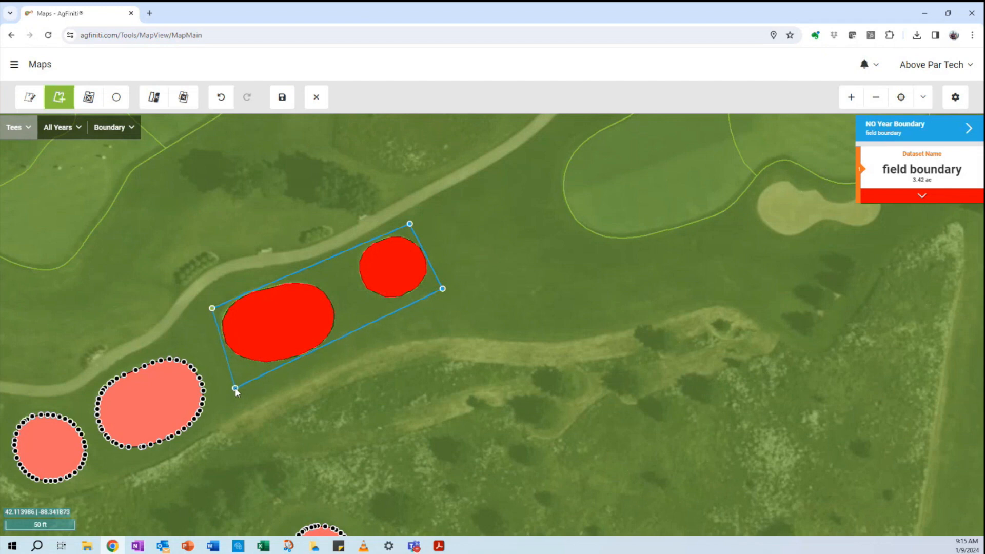
pyautogui.click(29, 97)
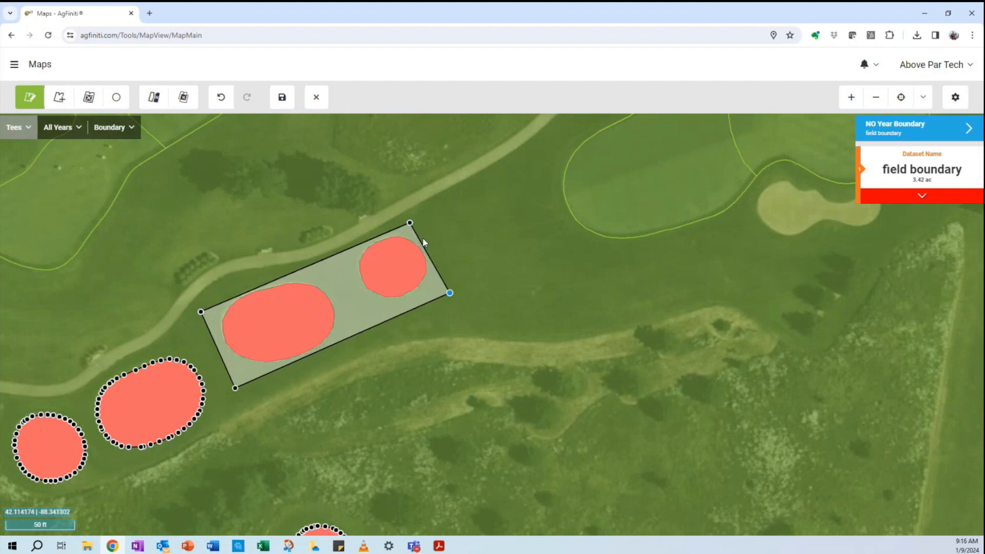
pyautogui.moveTo(410, 223); pyautogui.dragTo(411, 220)
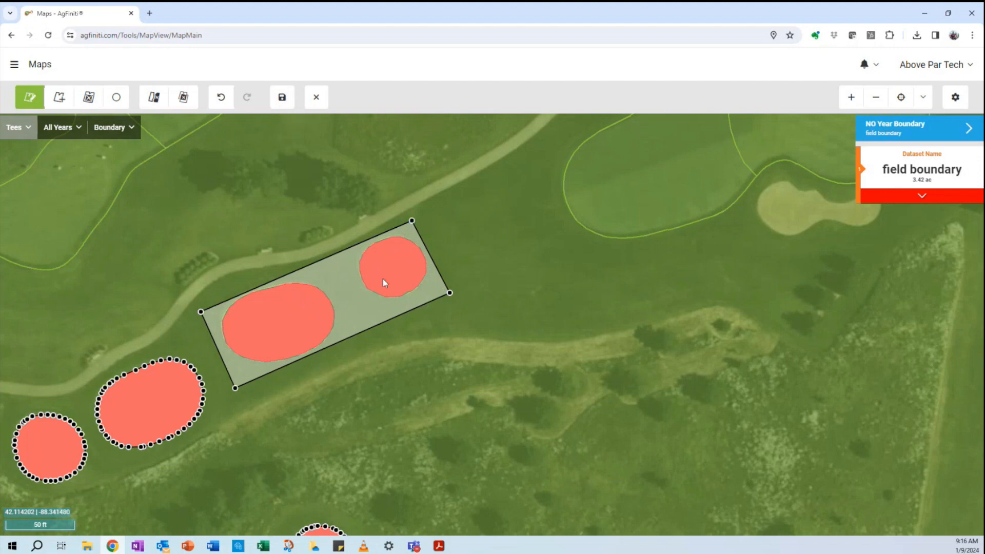
# Save the edited Tees boundary, bringing its area to 3.53 acres
pyautogui.click(282, 97)
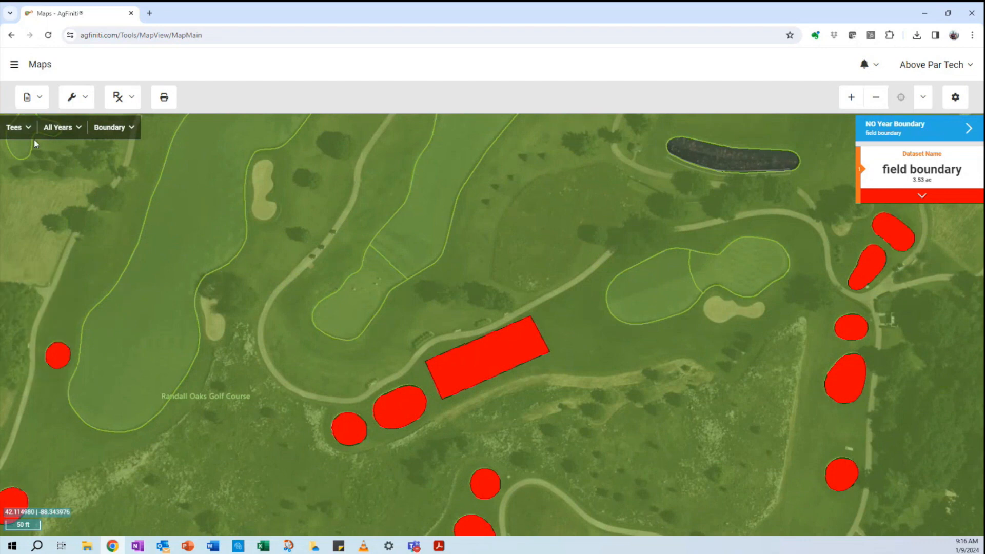
# Show the Roughs field on the map and list its 200.2-acre boundary in Boundary Manager
pyautogui.click(15, 127)
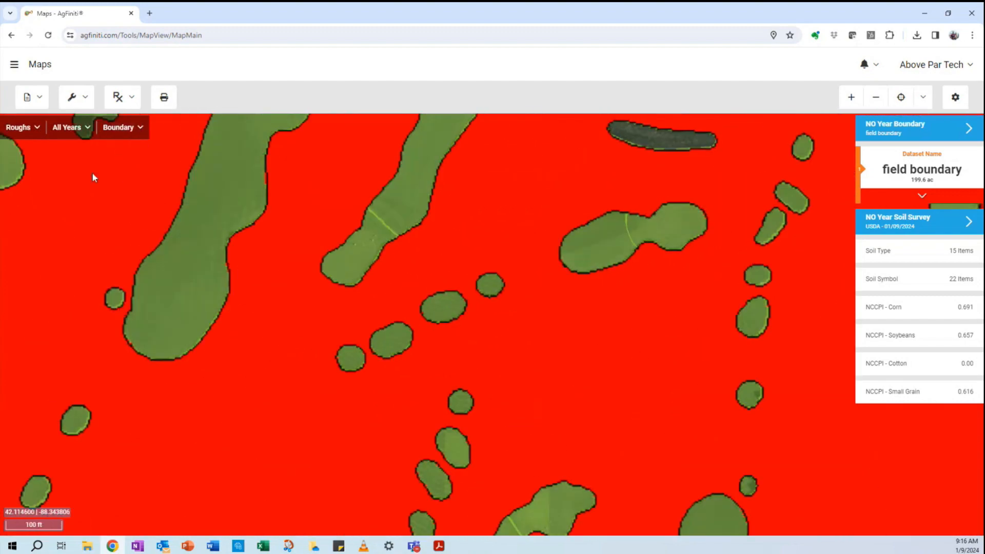
pyautogui.click(118, 127)
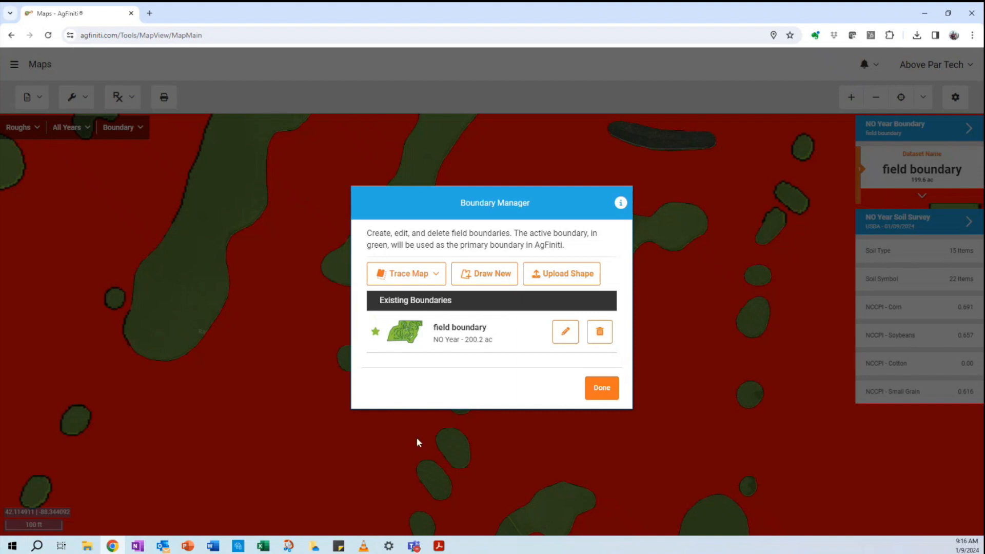
# Cut the tee rectangle out of the Roughs boundary, save at 199.5 acres, and reload
pyautogui.click(563, 331)
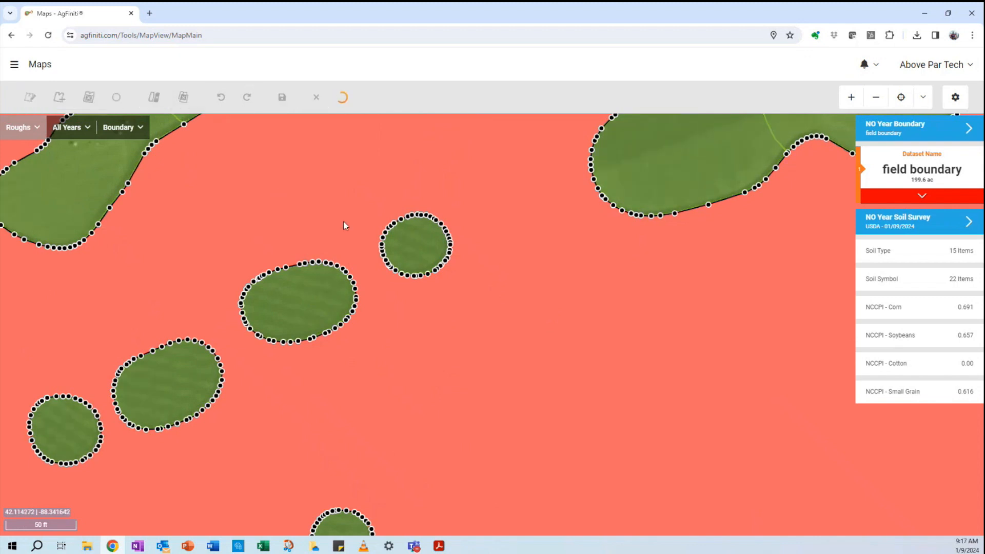
pyautogui.click(29, 97)
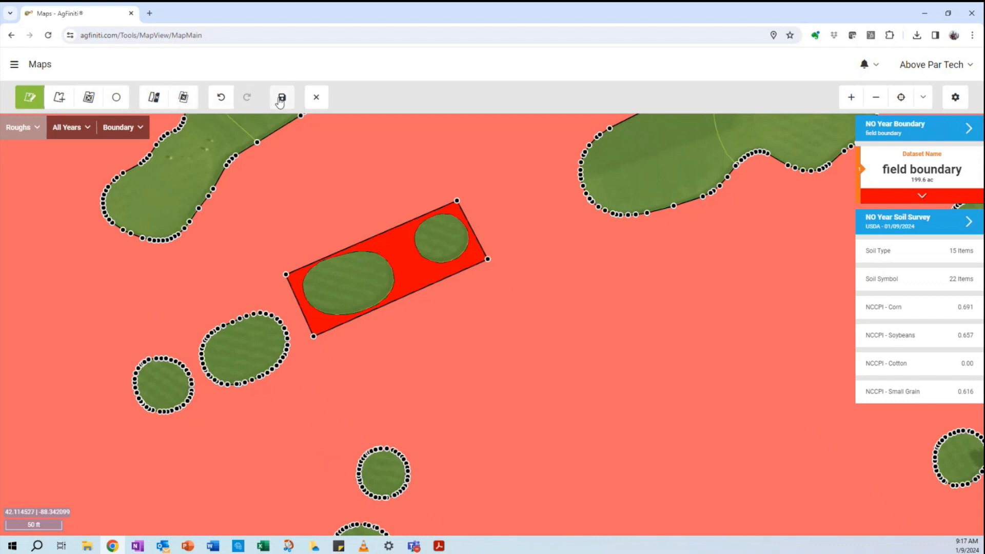
pyautogui.click(280, 97)
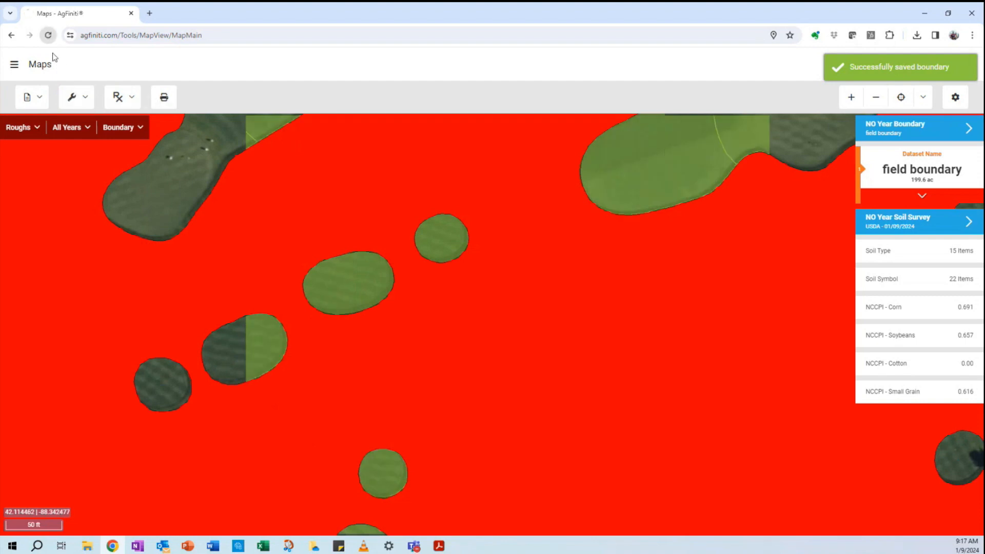
pyautogui.click(48, 36)
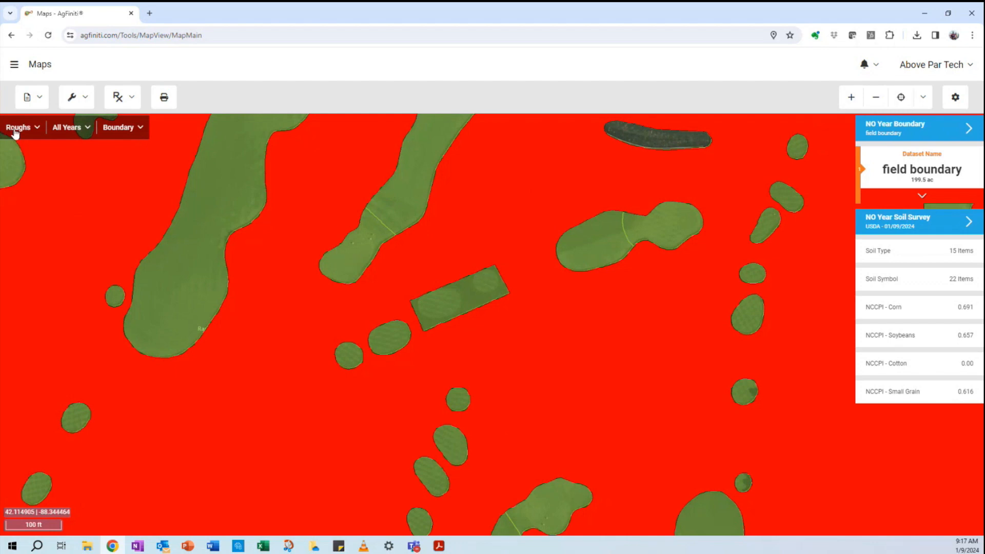
pyautogui.moveTo(34, 150)
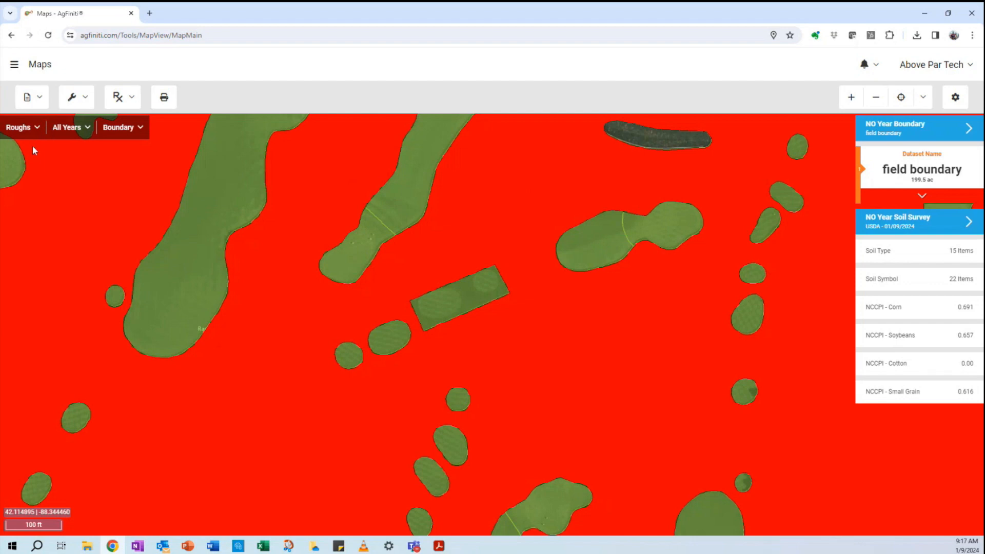
pyautogui.click(71, 97)
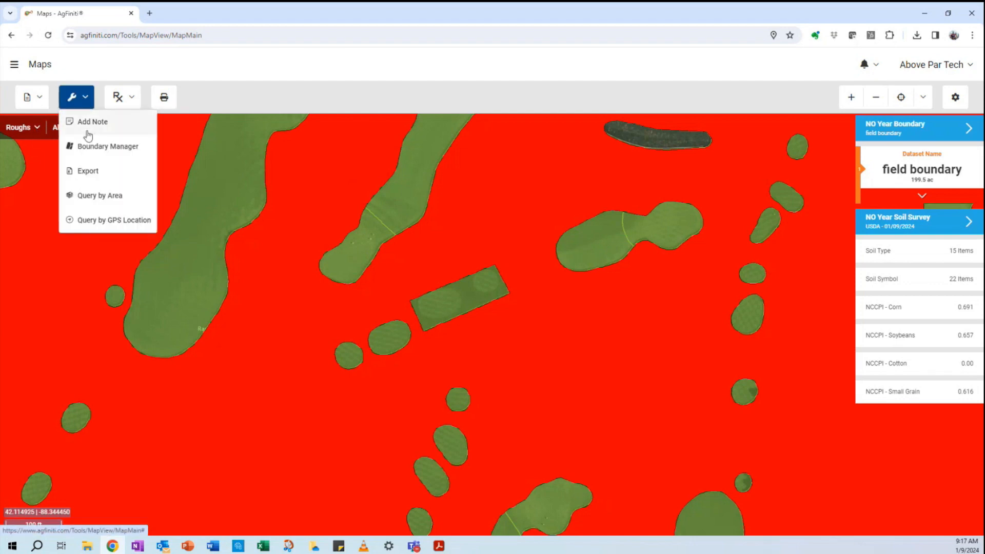
# Export the Roughs field boundary as a selected layer in AgSetup format
pyautogui.click(87, 171)
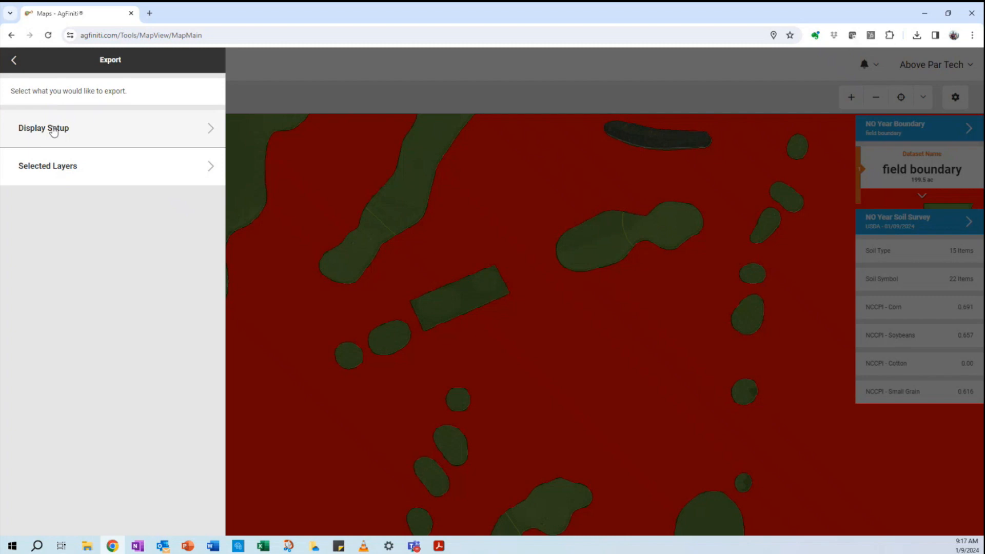
pyautogui.moveTo(53, 181)
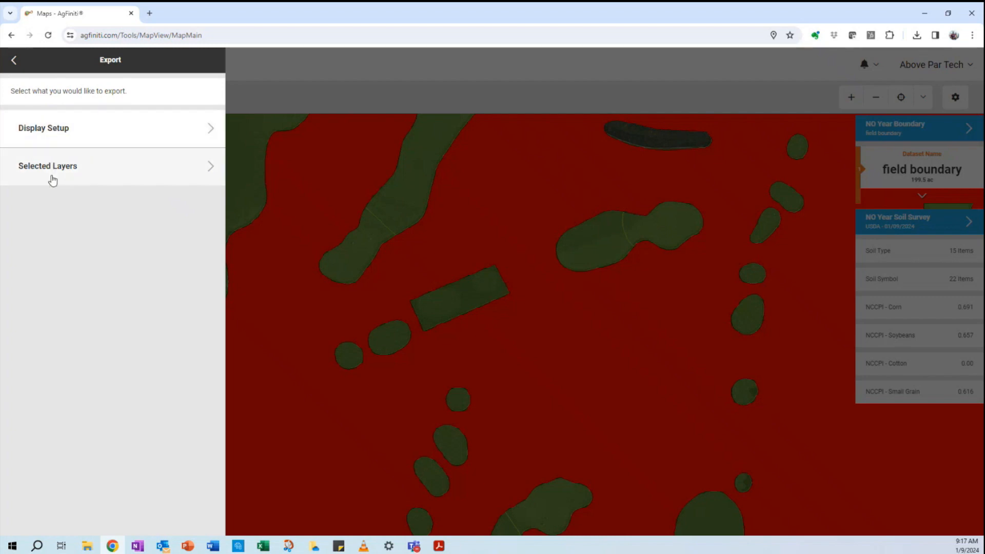
pyautogui.moveTo(59, 171)
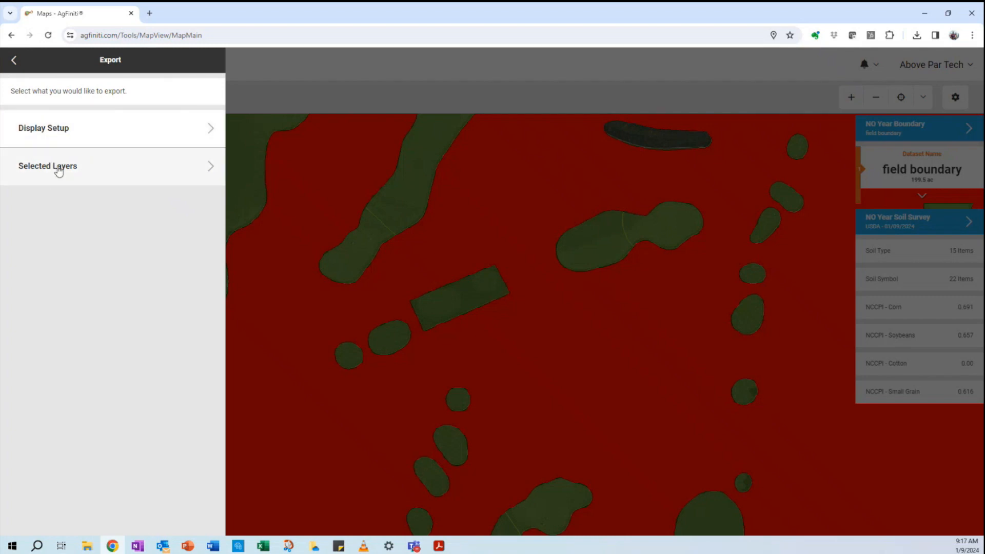
pyautogui.click(56, 166)
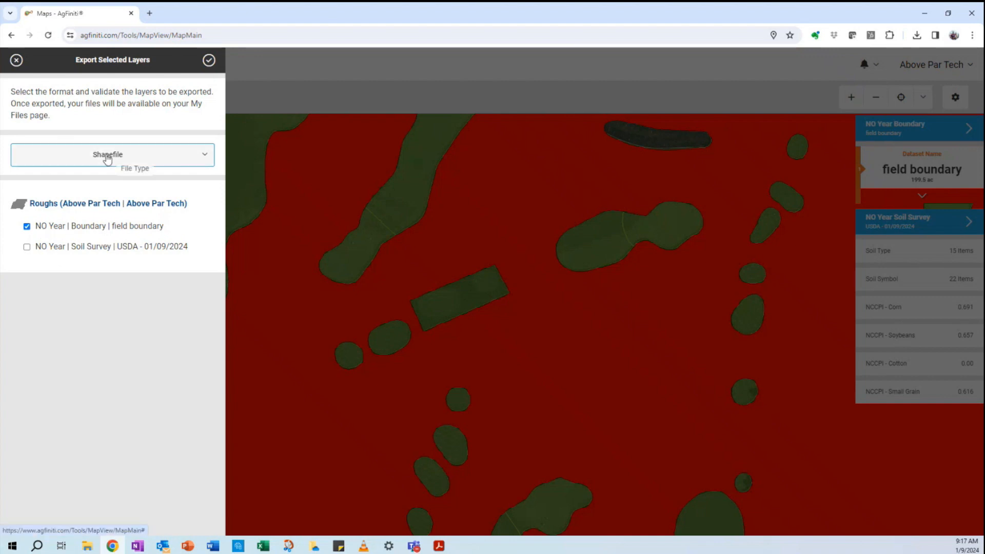
pyautogui.click(112, 154)
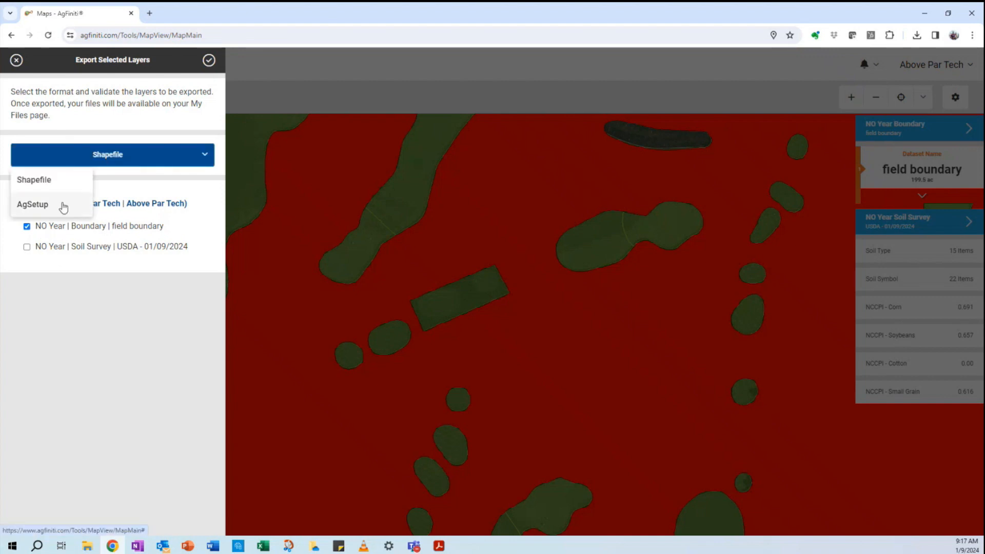
pyautogui.click(32, 205)
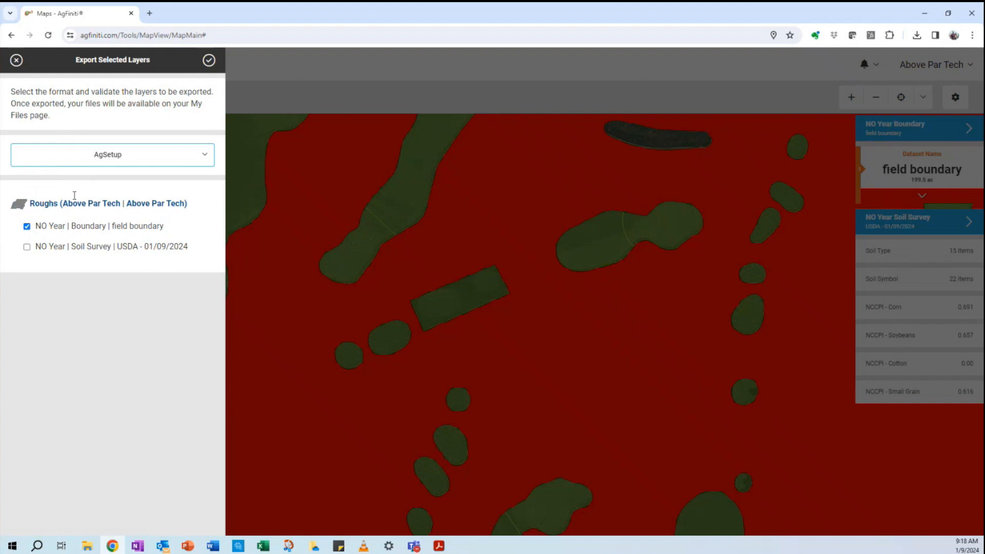
pyautogui.moveTo(177, 99)
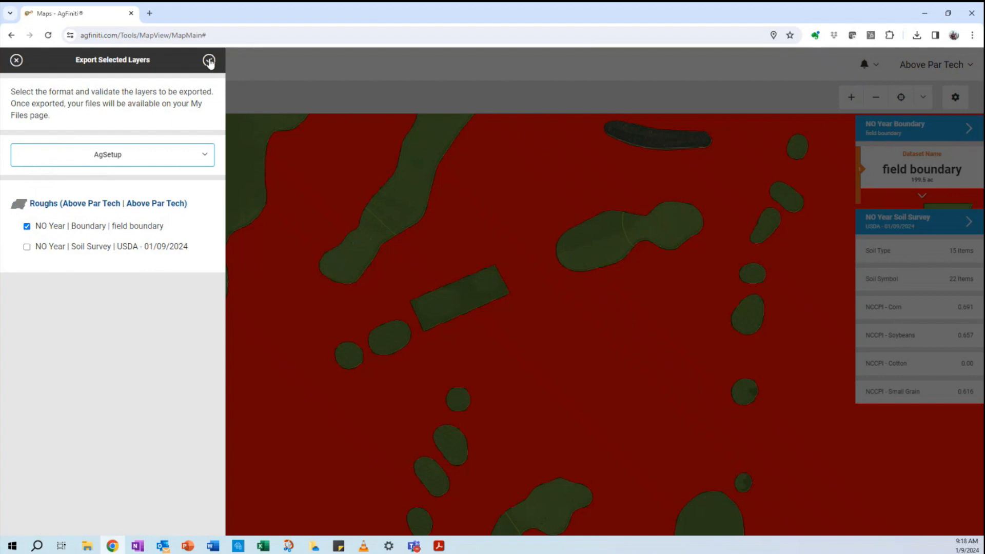
pyautogui.click(210, 59)
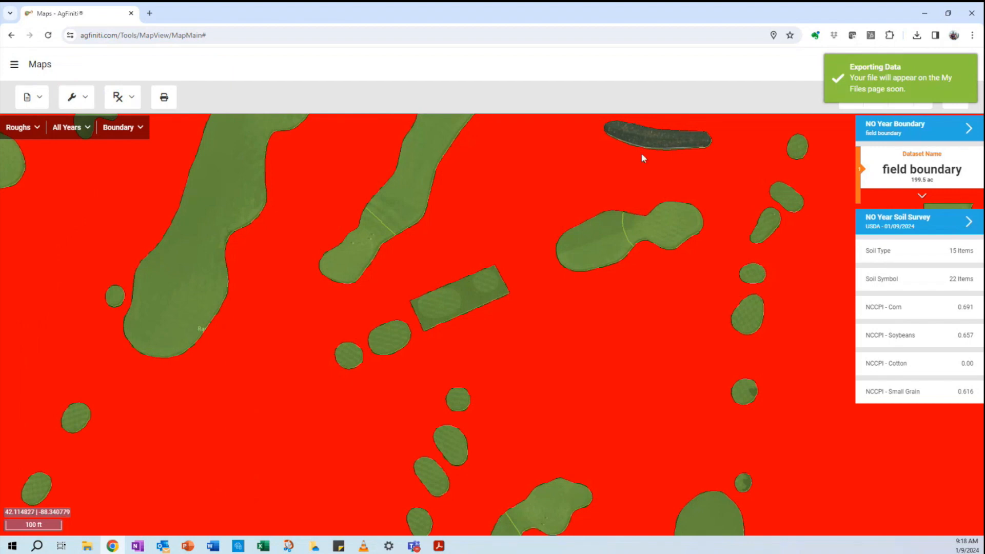
pyautogui.moveTo(517, 286)
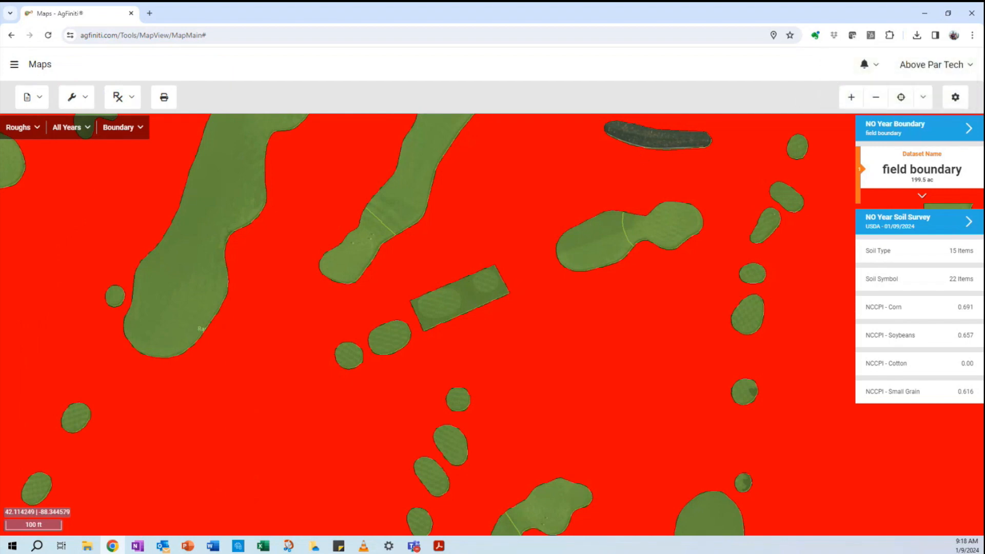
# Switch the map to the Tees layer and export its field boundary in AgSetup format
pyautogui.click(19, 127)
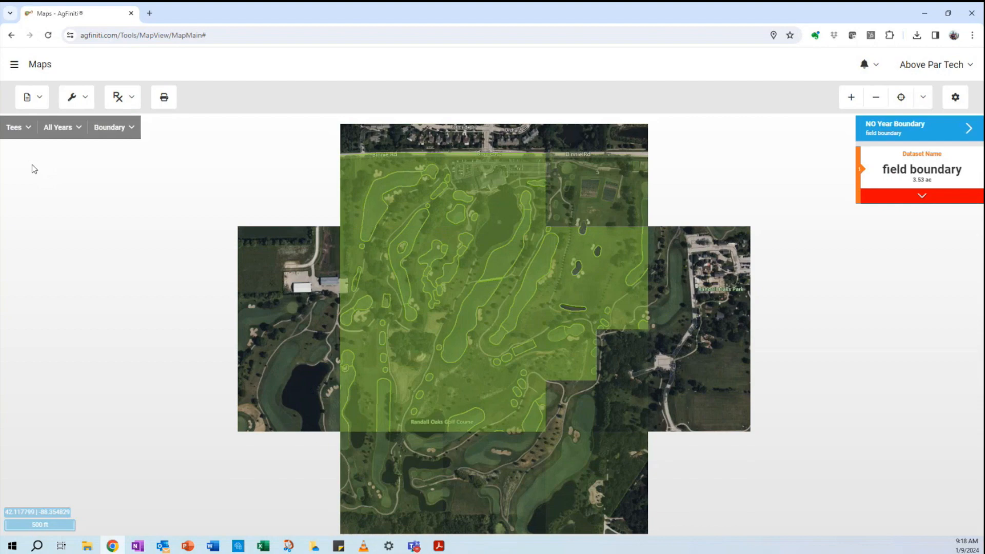
pyautogui.click(71, 97)
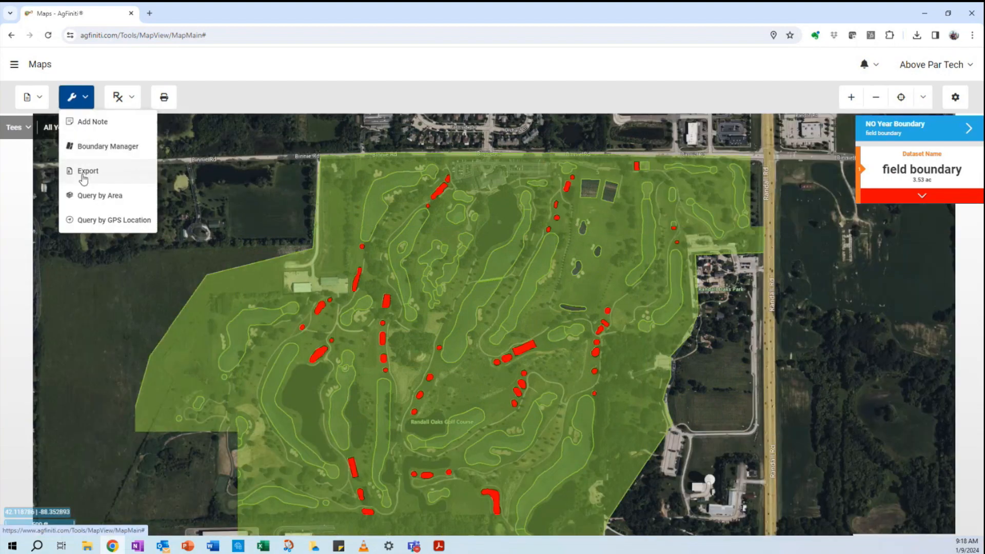
pyautogui.click(88, 171)
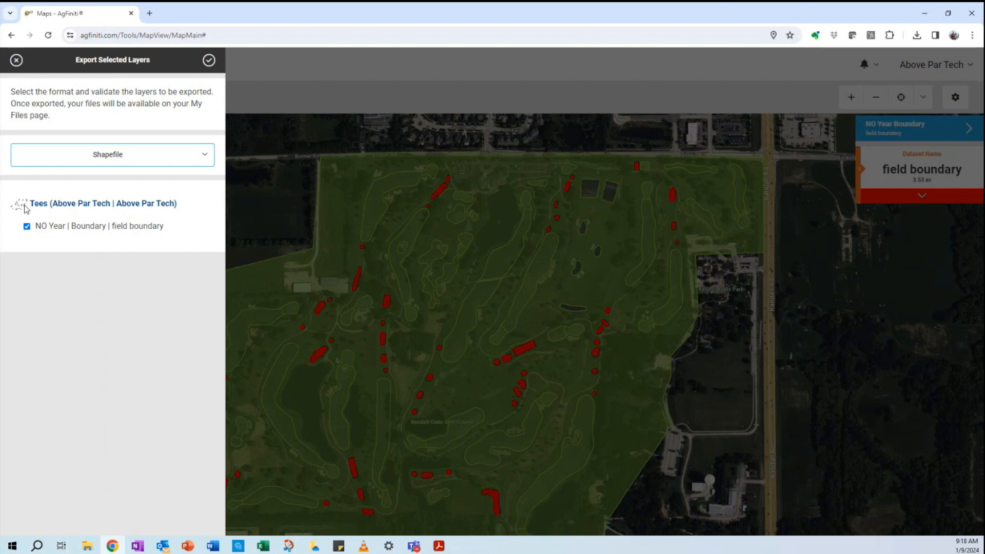
pyautogui.click(112, 154)
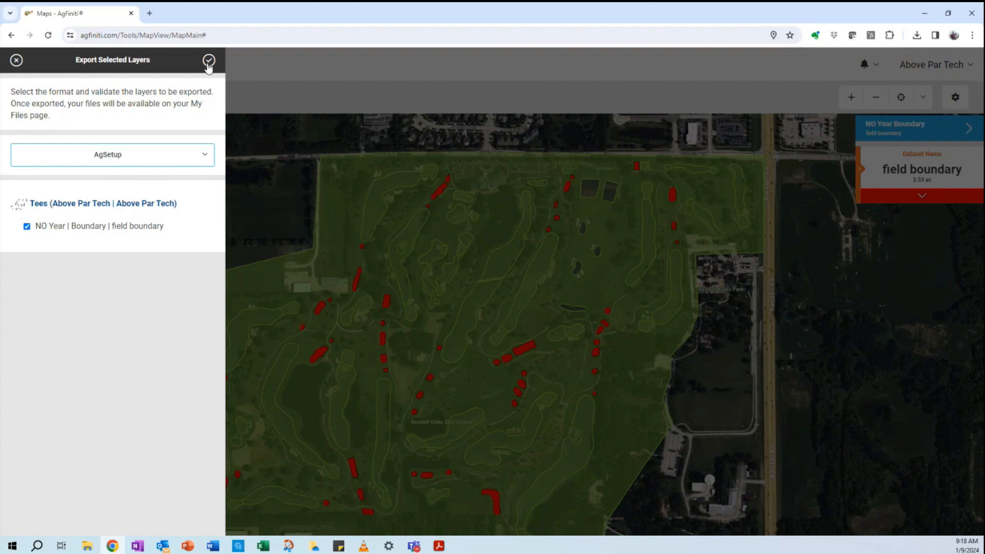
pyautogui.click(209, 59)
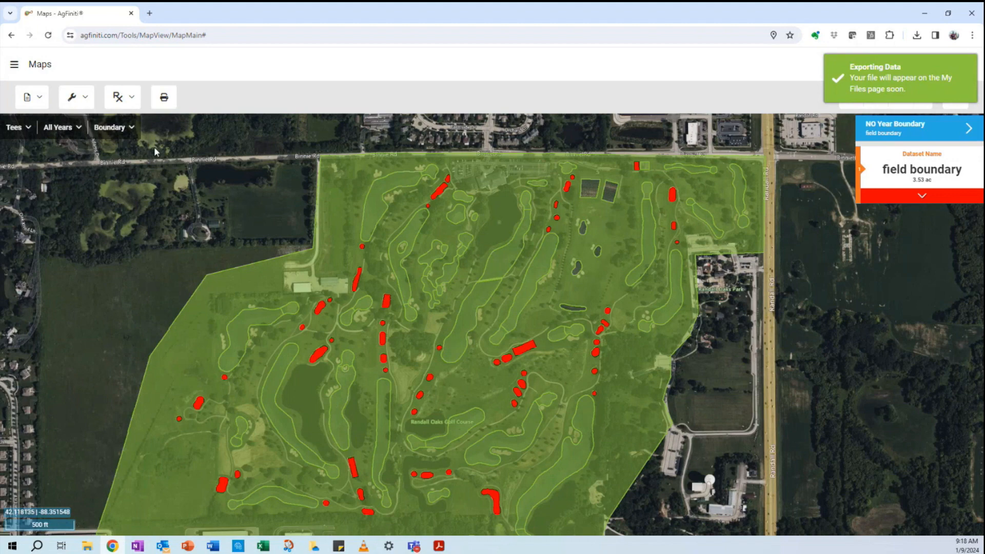
# Open My Files and select the Setup_01092024.agsetup export listed under Today
pyautogui.click(14, 64)
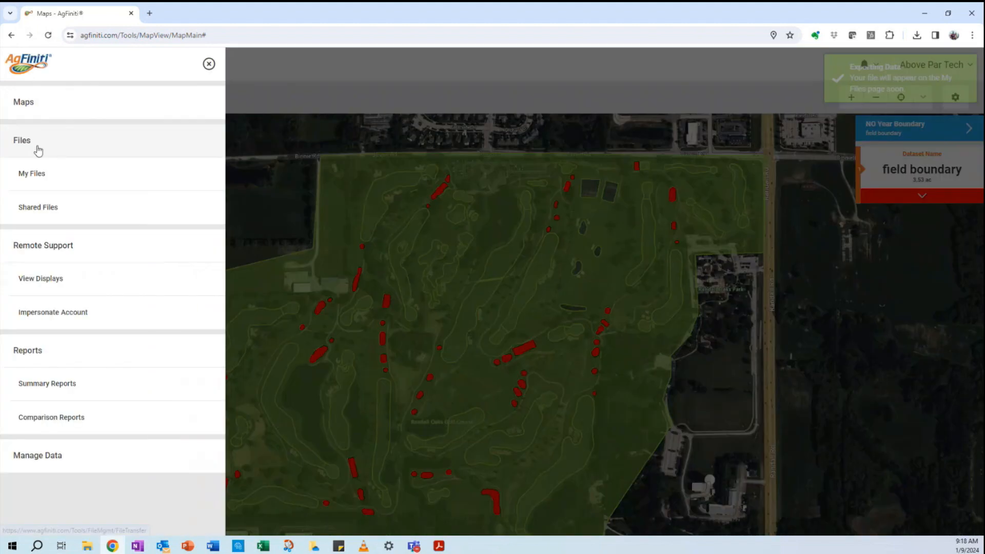
pyautogui.click(32, 173)
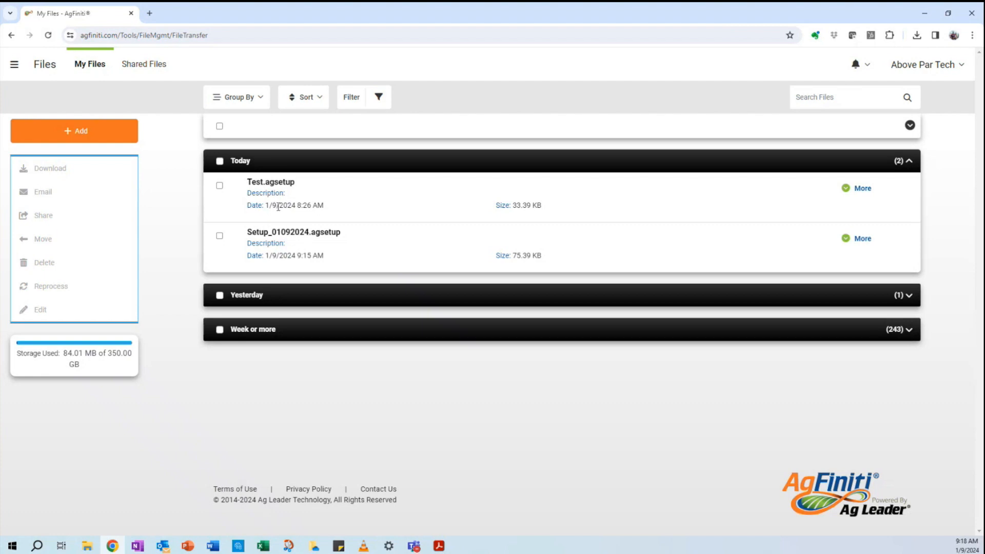
pyautogui.moveTo(289, 243)
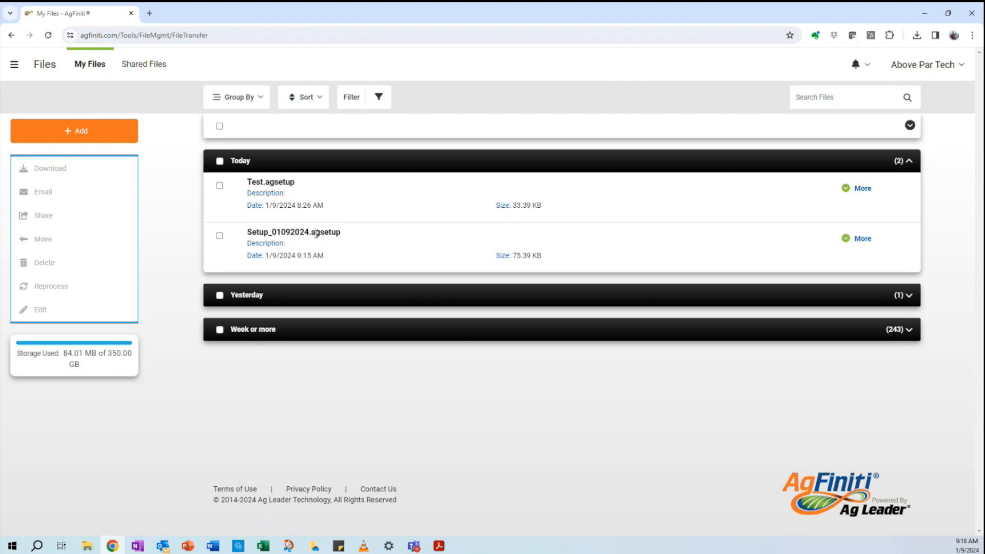
pyautogui.moveTo(296, 232)
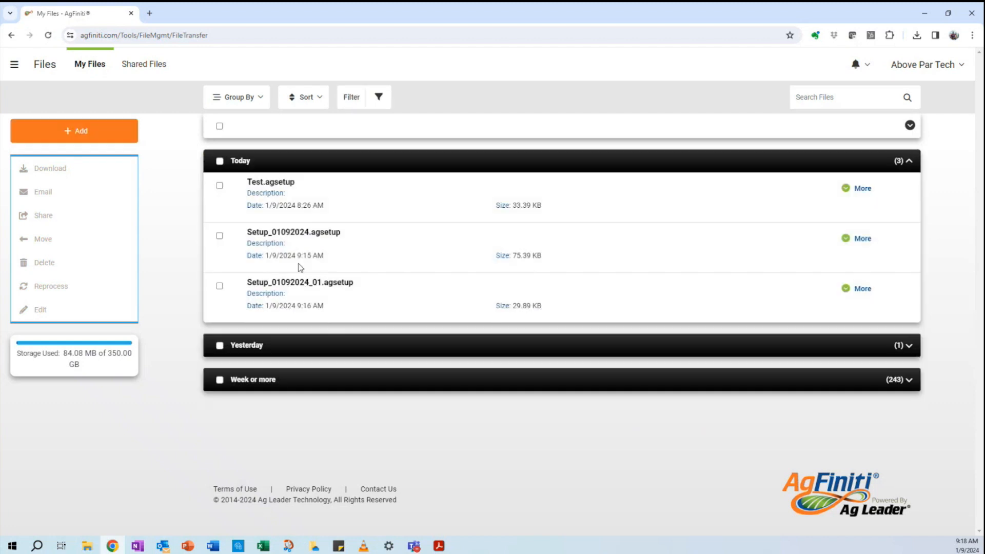
pyautogui.moveTo(339, 298)
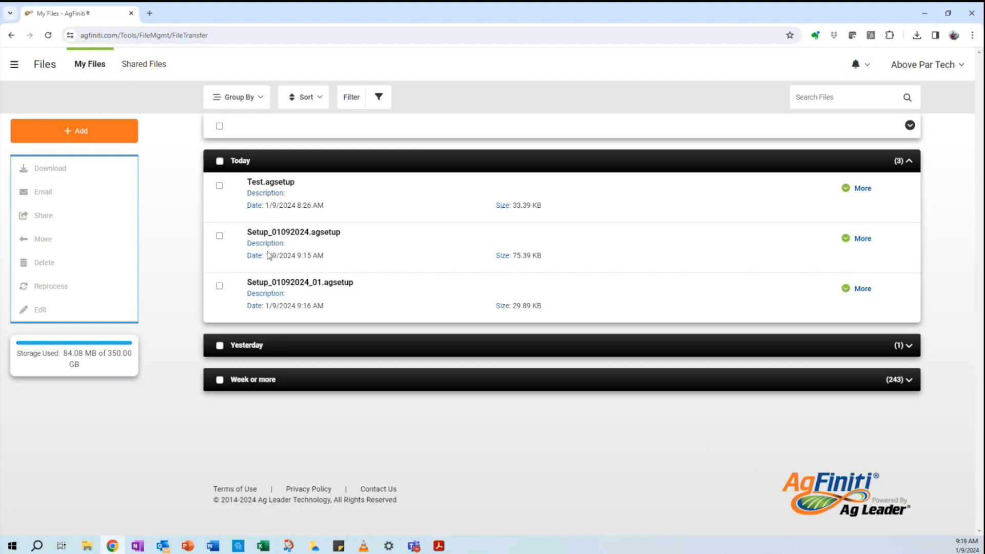
pyautogui.click(220, 238)
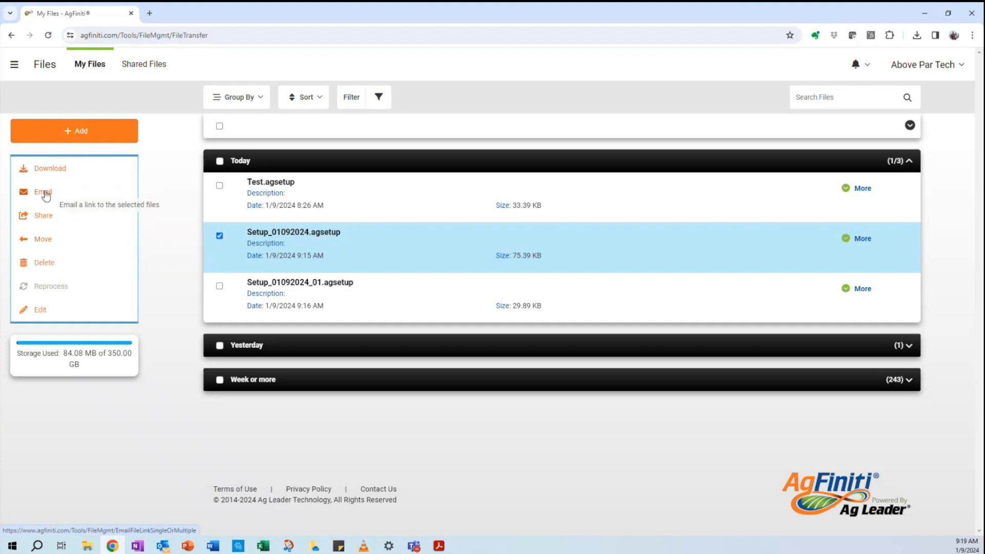
# Rename Setup_01092024.agsetup to Roughs.agsetup and Setup_01092024_01.agsetup to Tees.agsetup
pyautogui.click(42, 192)
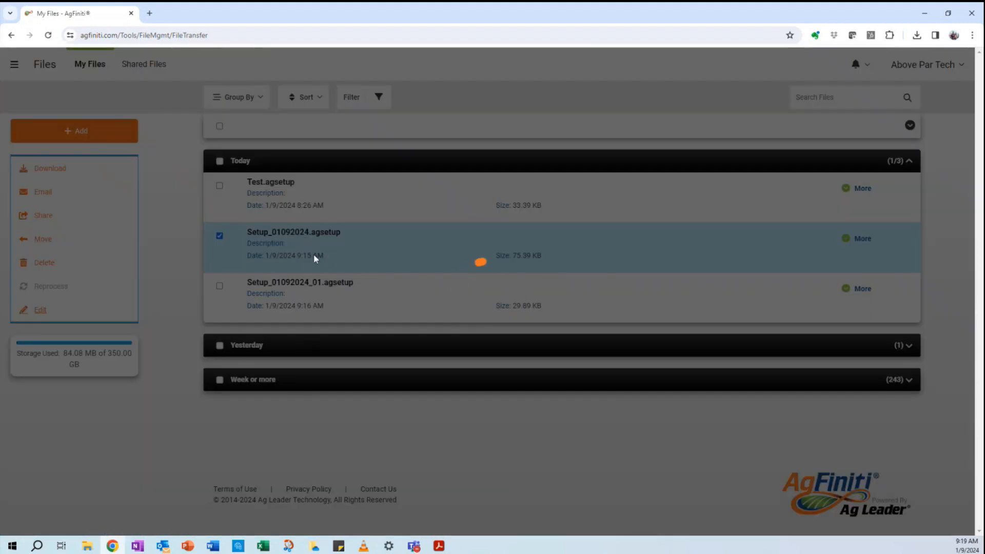
pyautogui.click(40, 309)
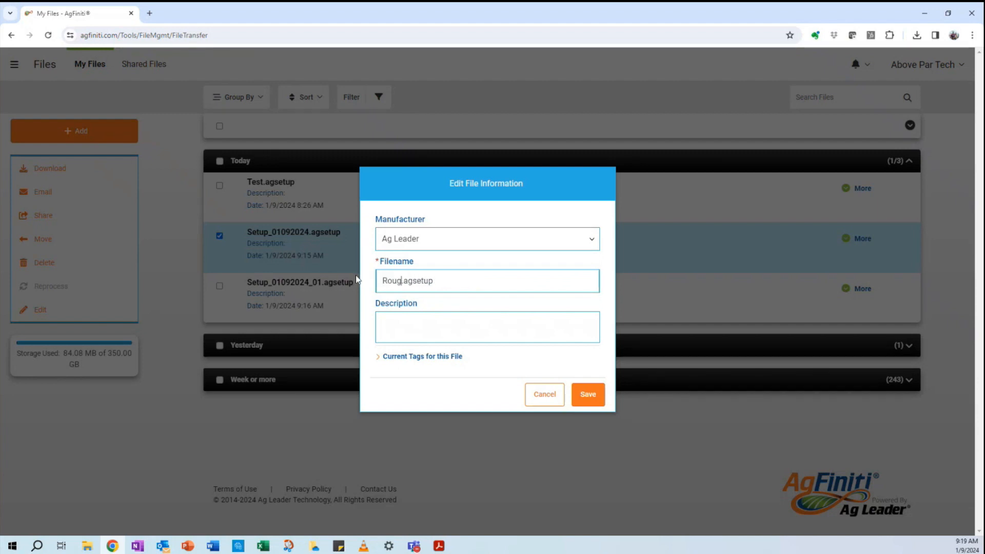
pyautogui.click(586, 394)
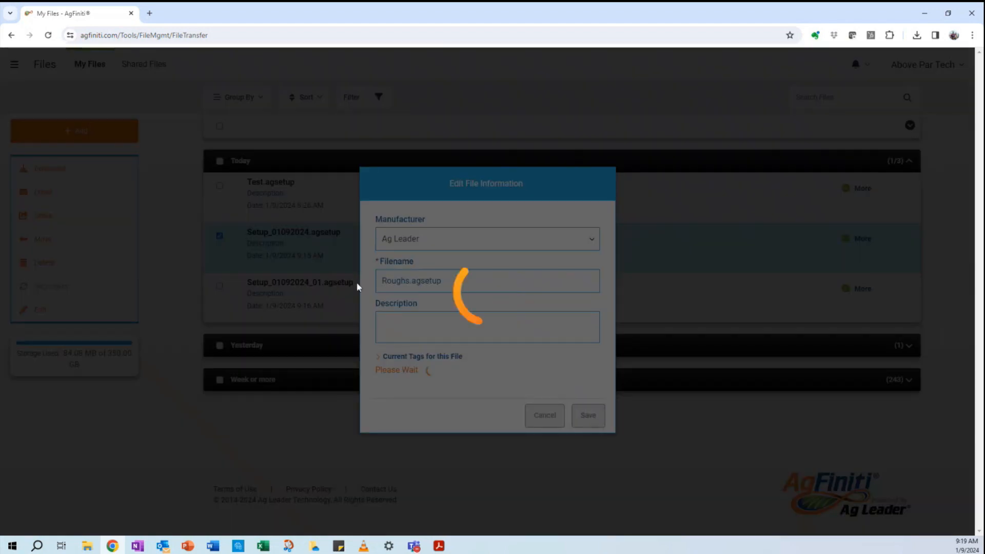
pyautogui.click(587, 415)
pyautogui.write('Tee')
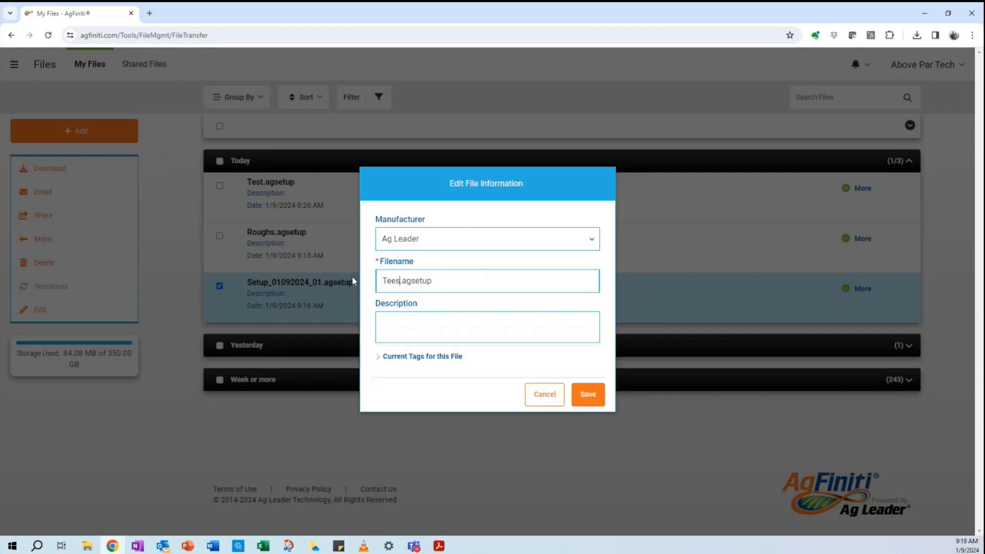
pyautogui.click(587, 394)
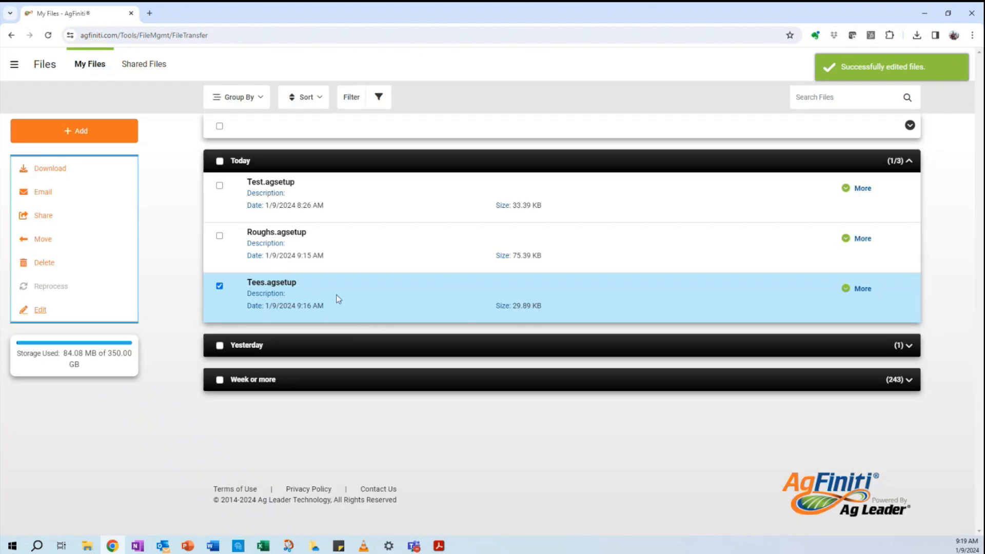
pyautogui.moveTo(306, 289)
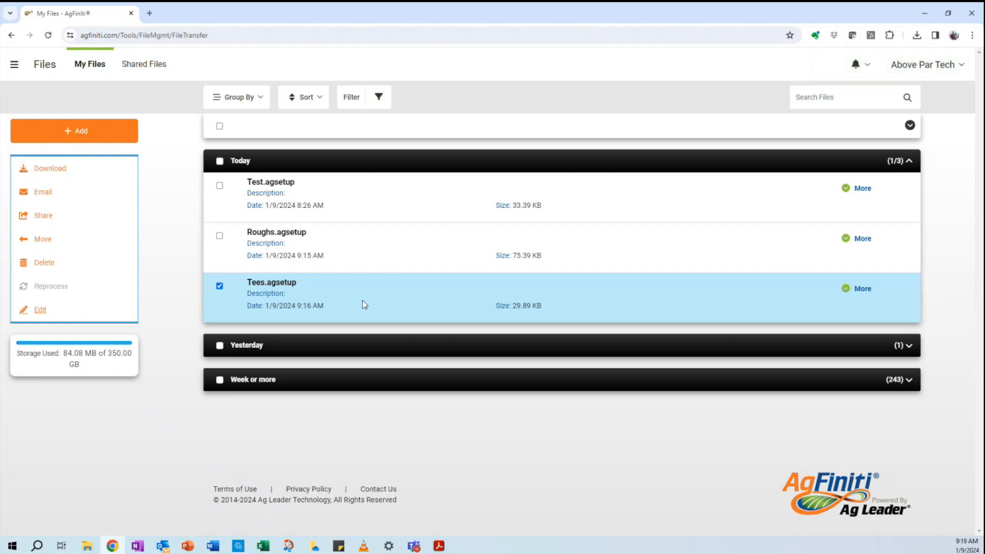
pyautogui.moveTo(356, 332)
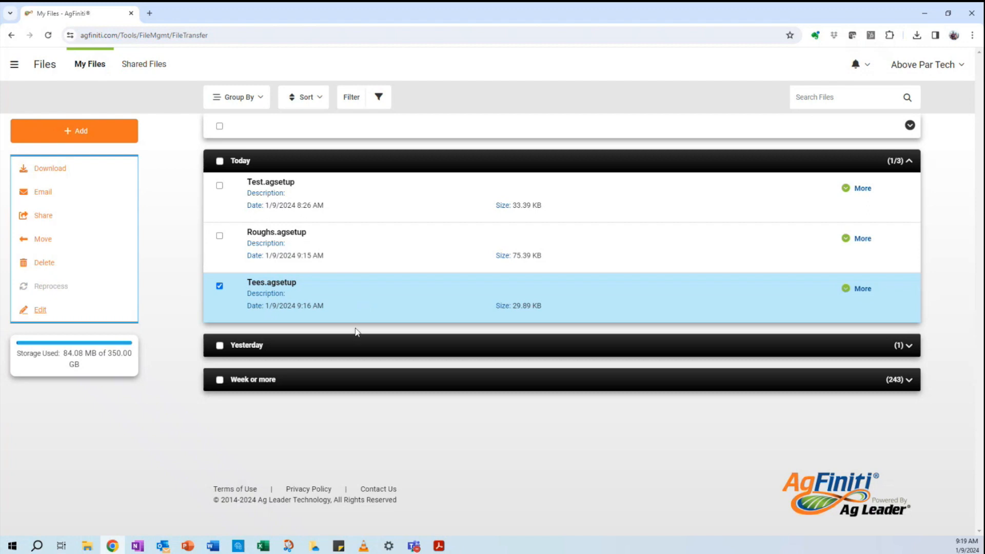
pyautogui.moveTo(283, 275)
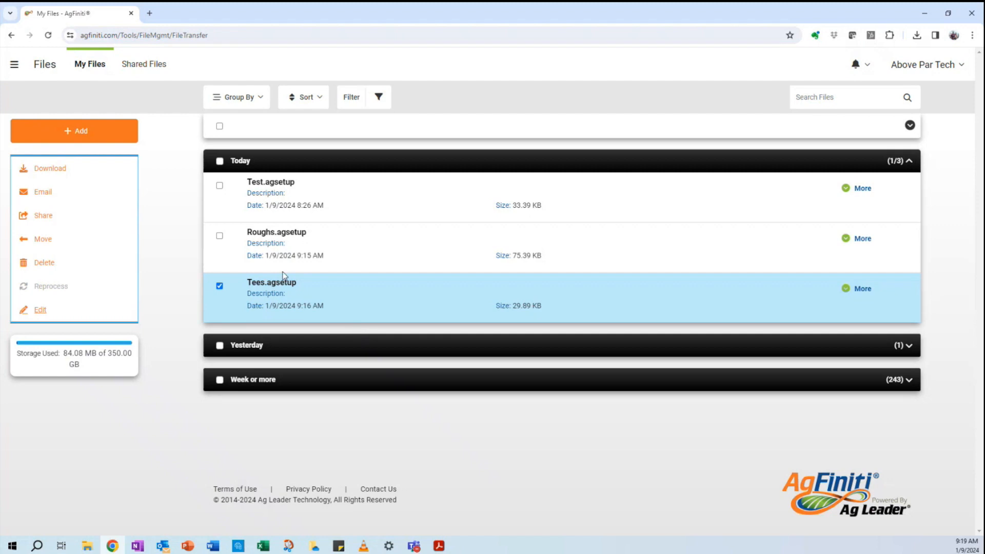
pyautogui.moveTo(254, 252)
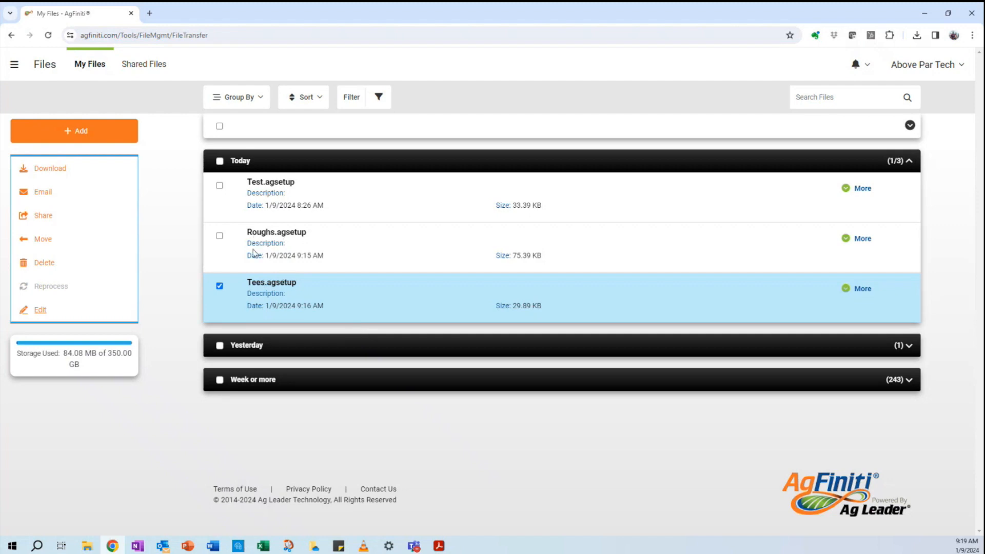
pyautogui.moveTo(265, 282)
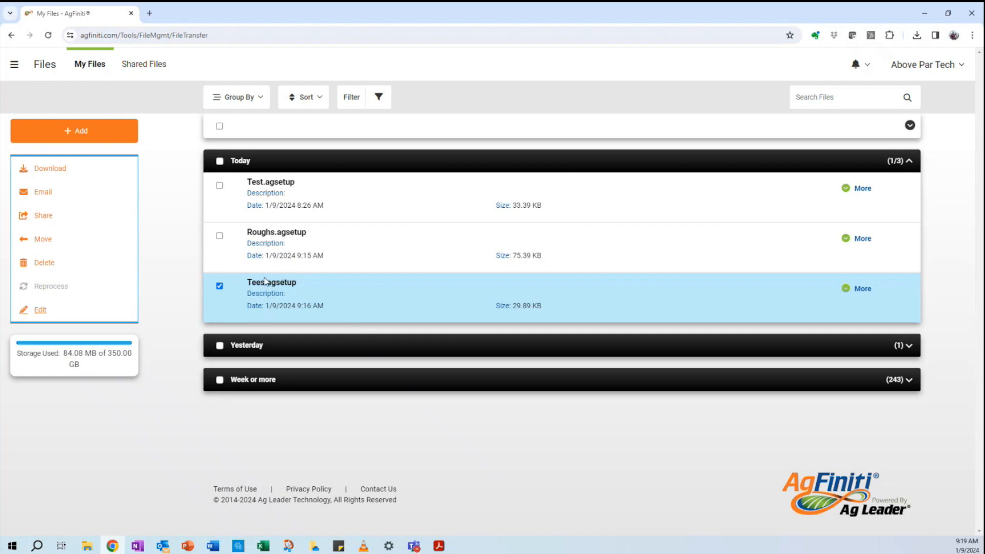